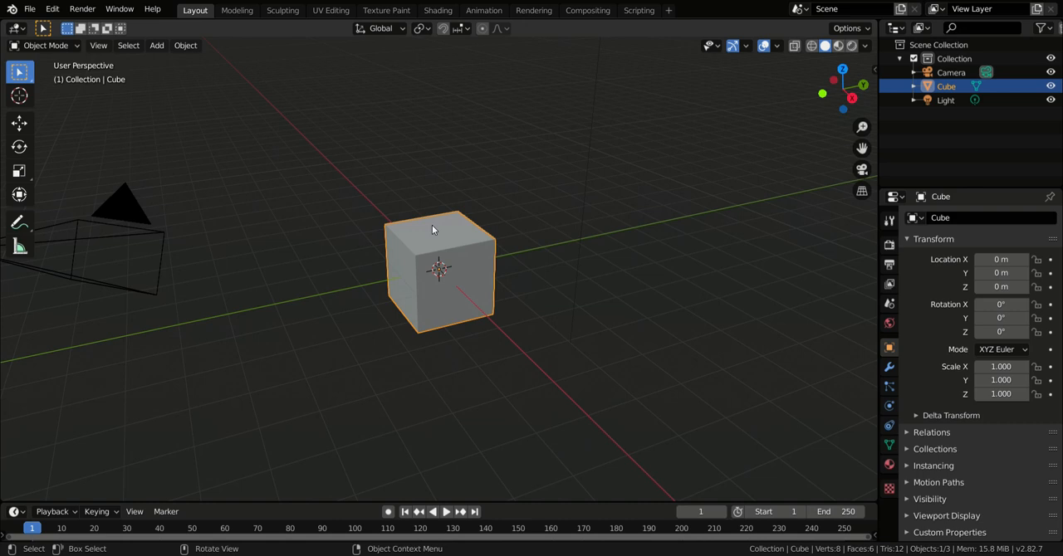
{"action": "mouse_move", "coordinate": [578, 24]}
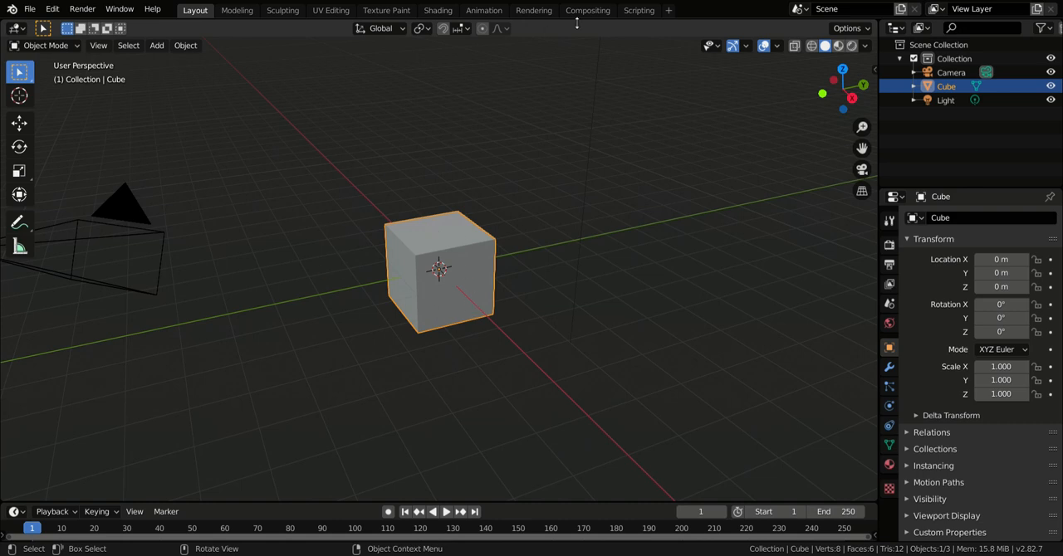
Switch to the Scripting workspace and create a new empty text block.
{"action": "left_click", "coordinate": [640, 10]}
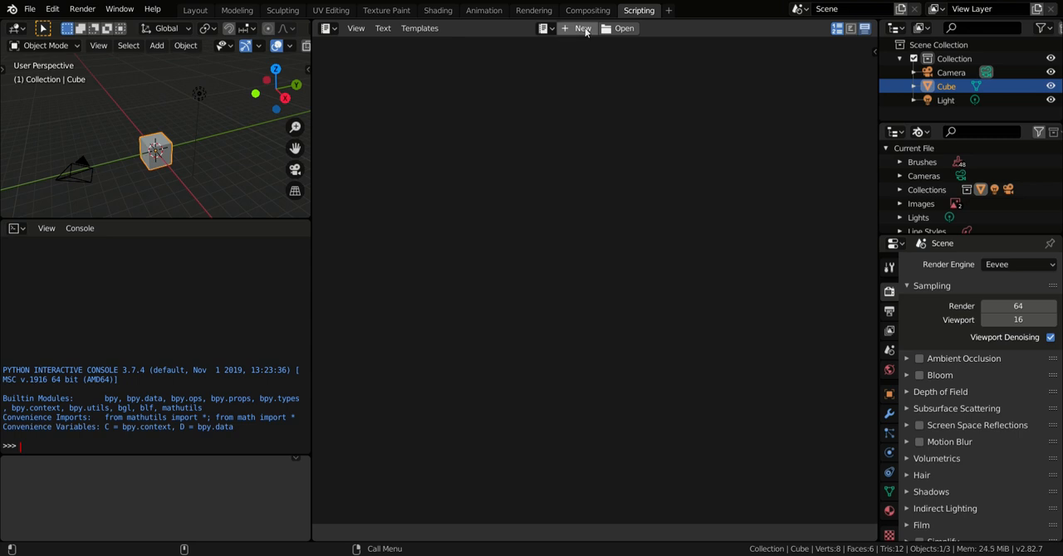
{"action": "left_click", "coordinate": [580, 28]}
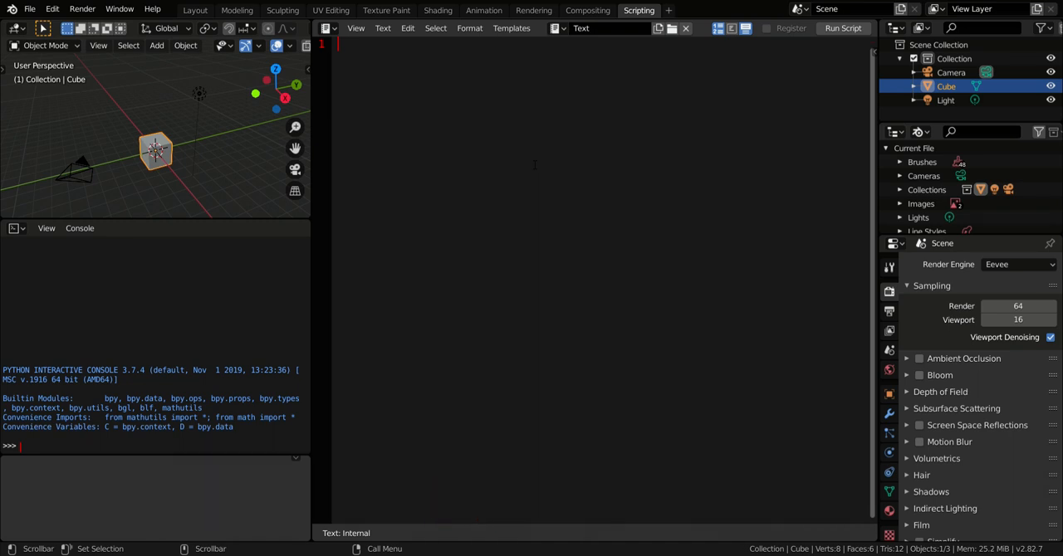
Write import bpy, vertexmesh = bpy.context.scene.objects['Cube'].data.vertices and a print call.
{"action": "type", "text": "import bpy"}
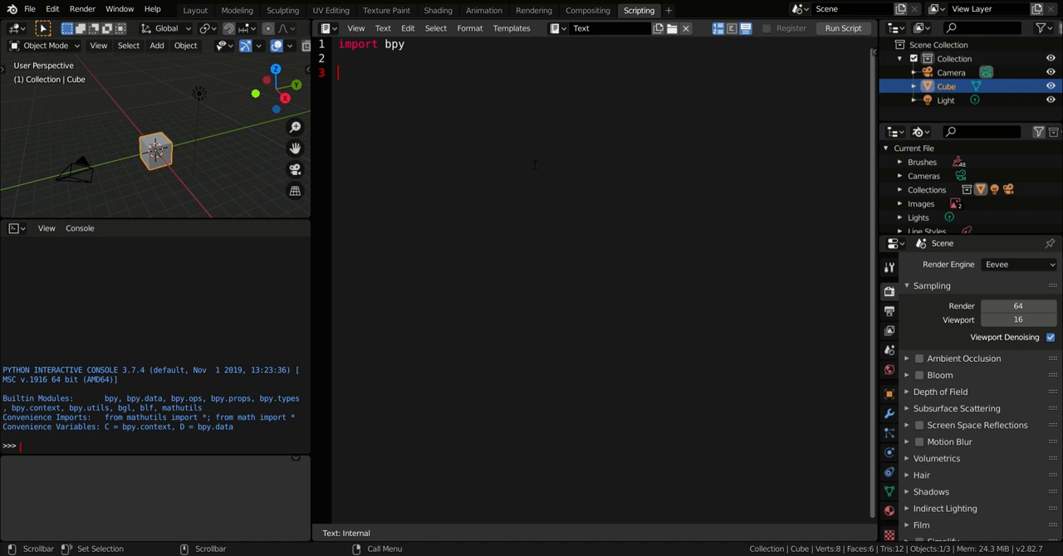
{"action": "type", "text": "vertex"}
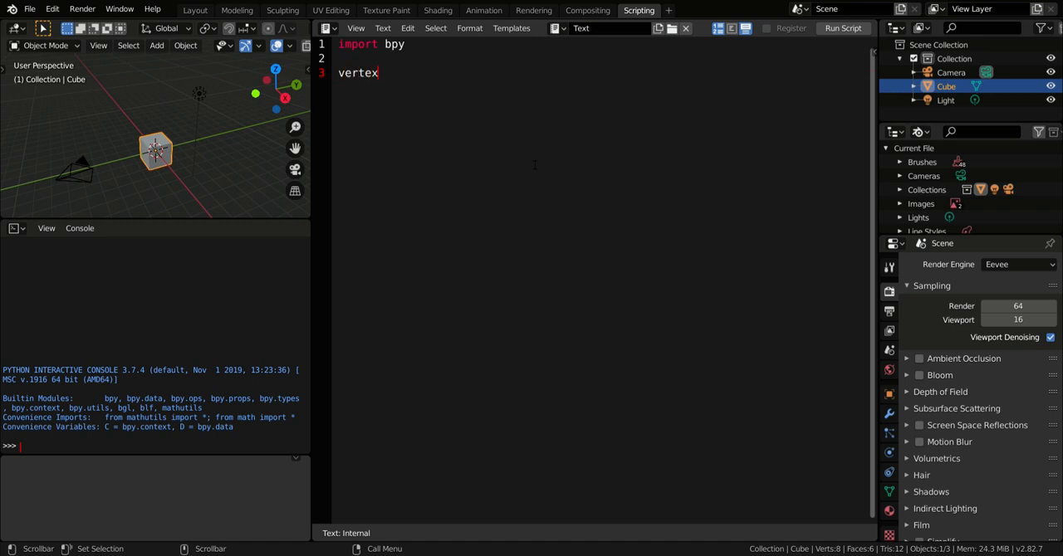
{"action": "type", "text": "mesh ="}
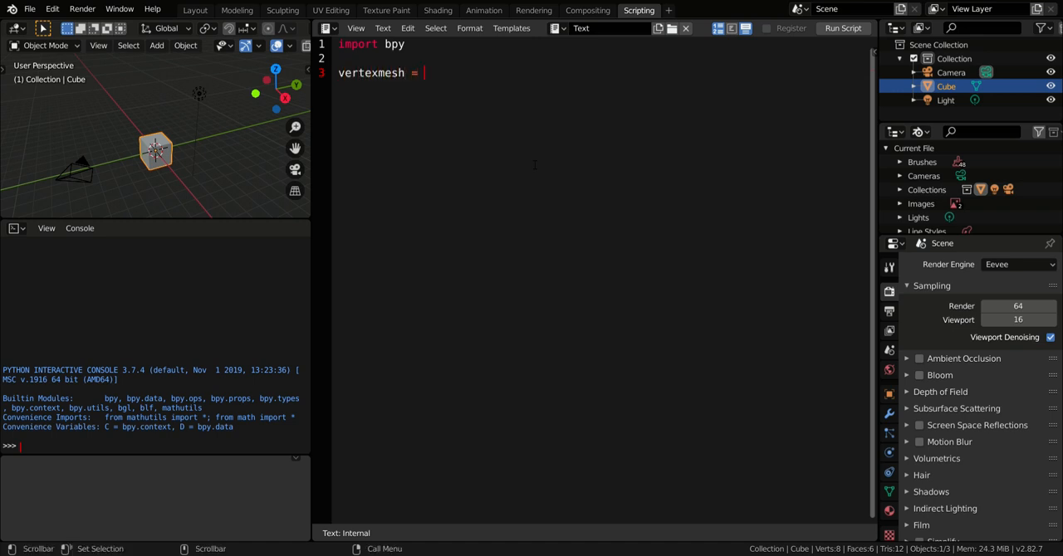
{"action": "type", "text": "bpy.context"}
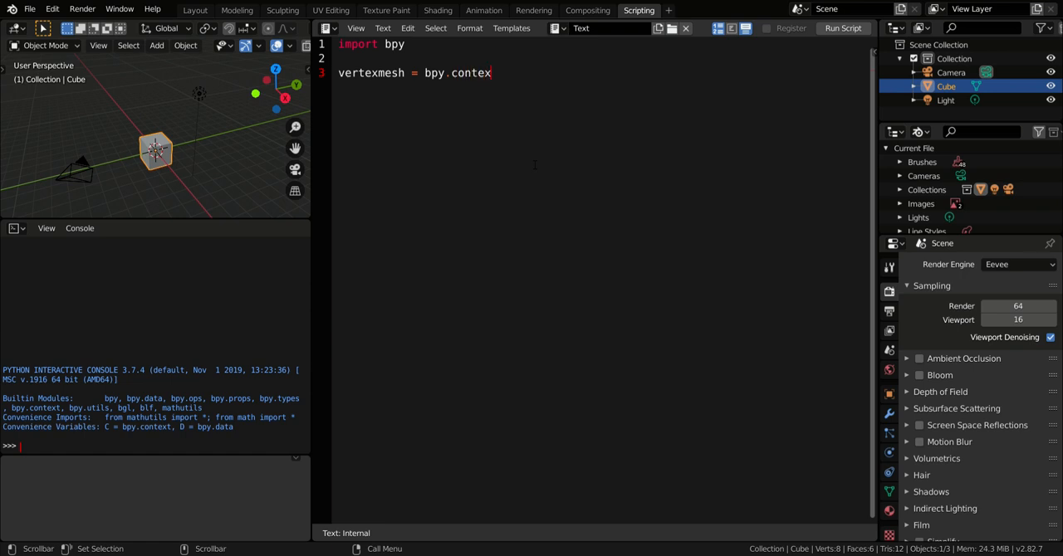
{"action": "type", "text": ".scene.obje"}
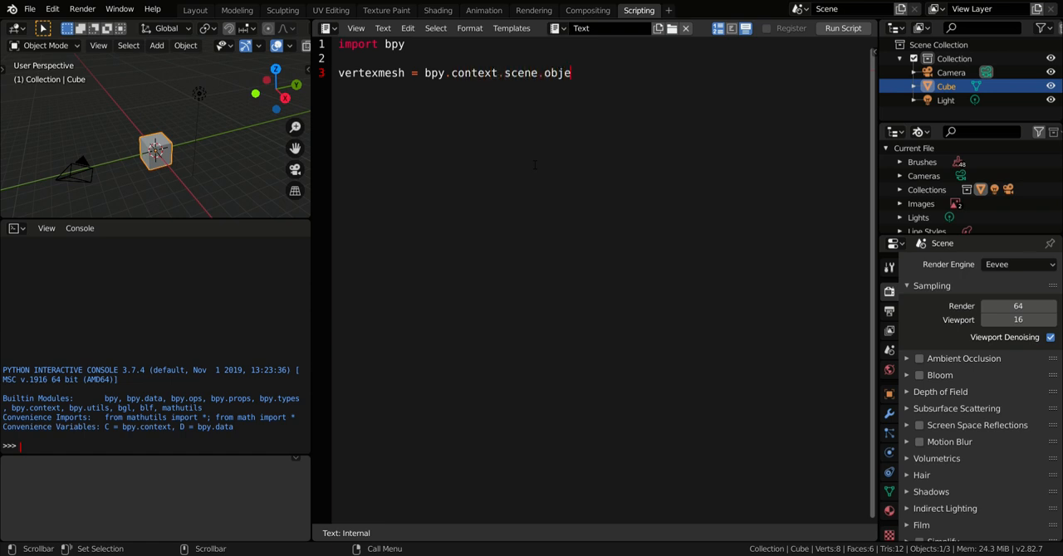
{"action": "type", "text": "cts["}
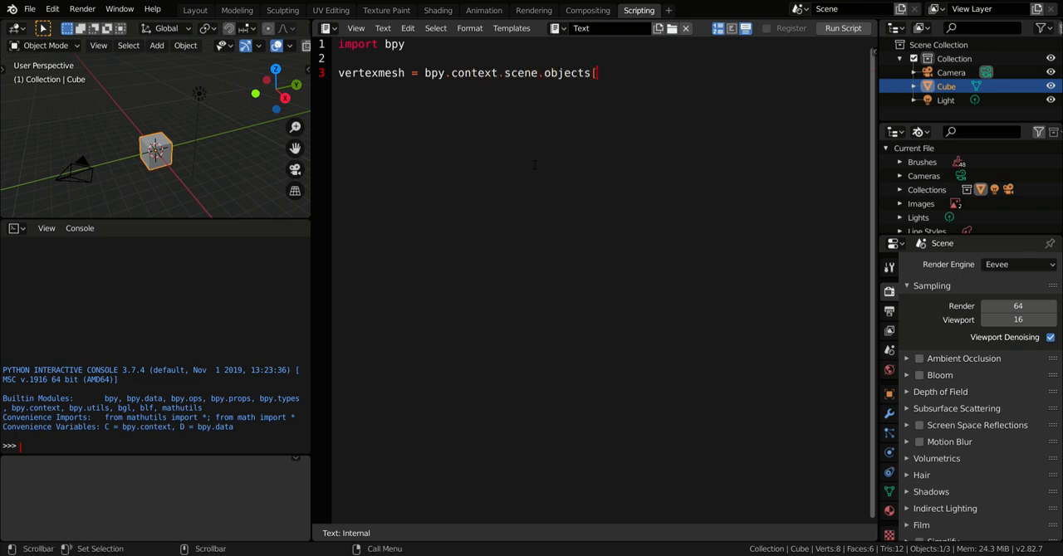
{"action": "type", "text": "'Cube']"}
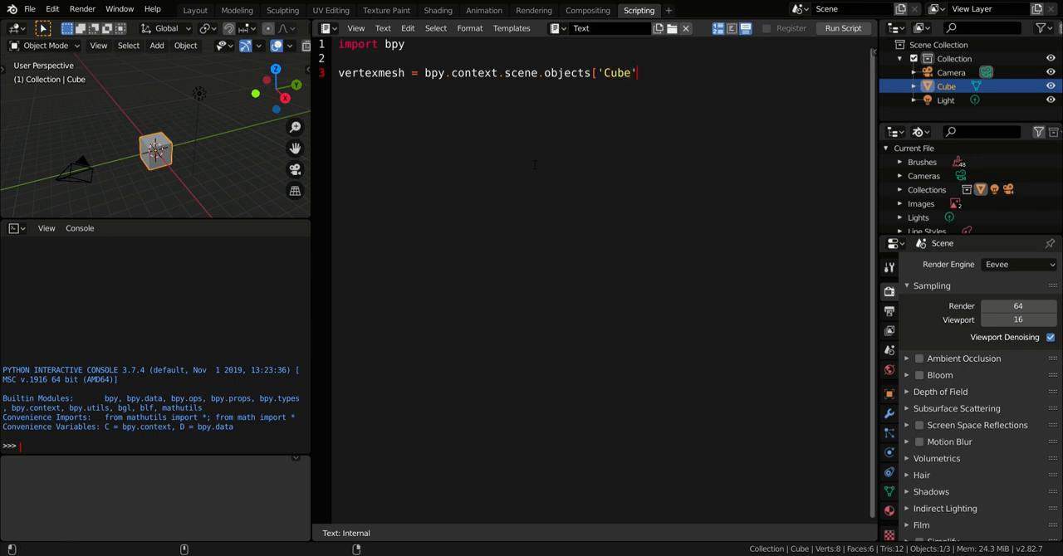
{"action": "type", "text": ".data.vertices"}
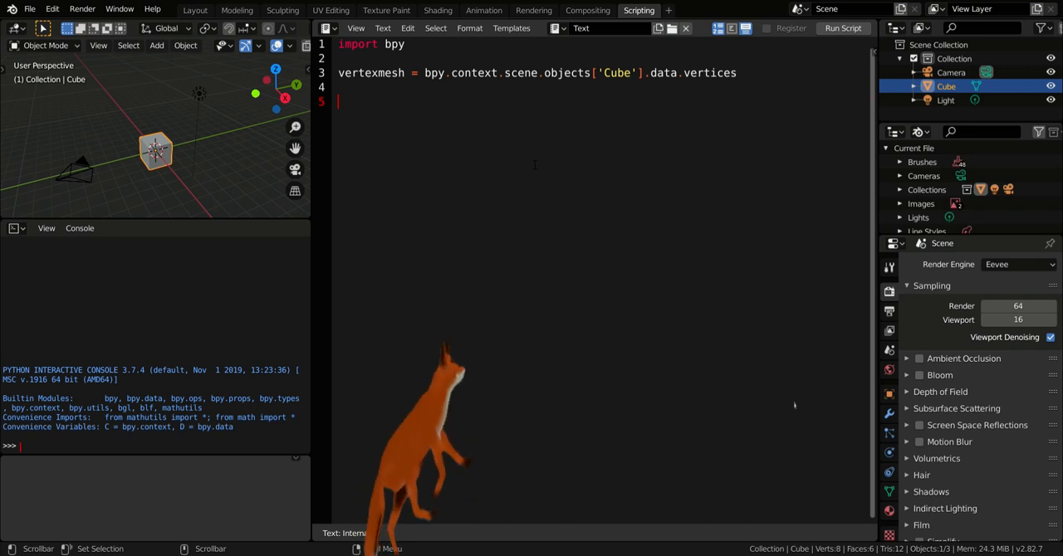
{"action": "type", "text": "print("}
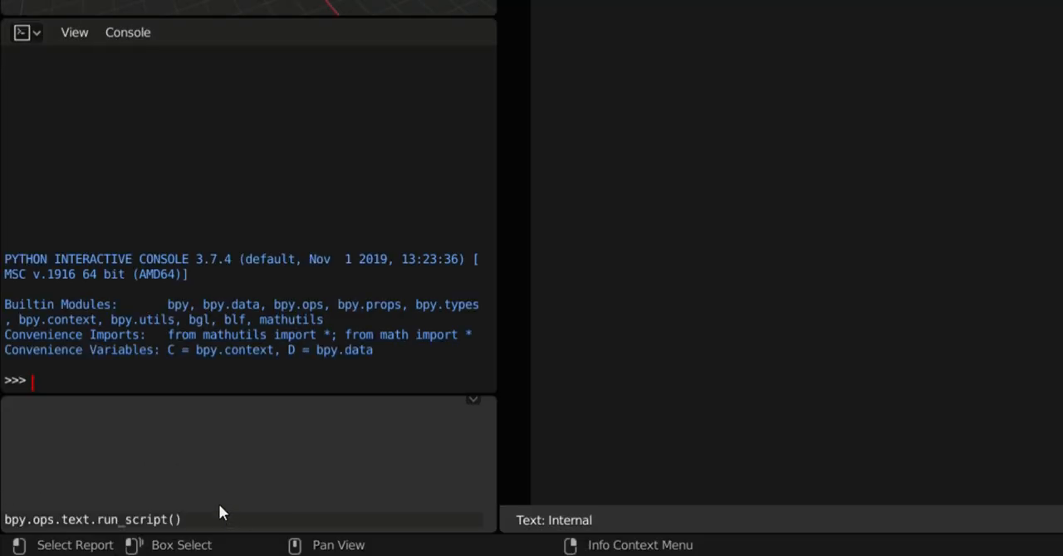
{"action": "mouse_move", "coordinate": [268, 508]}
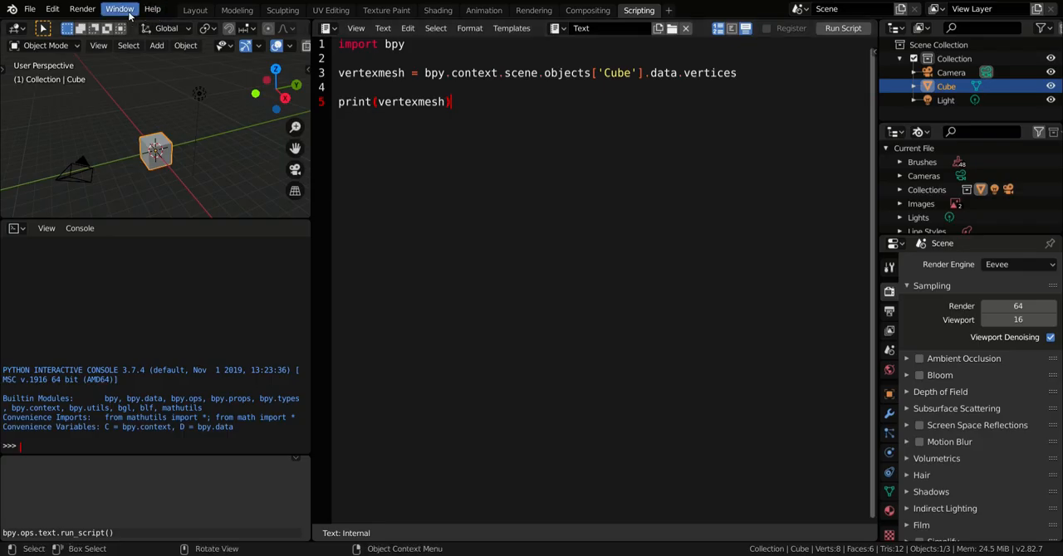
{"action": "left_click", "coordinate": [133, 10]}
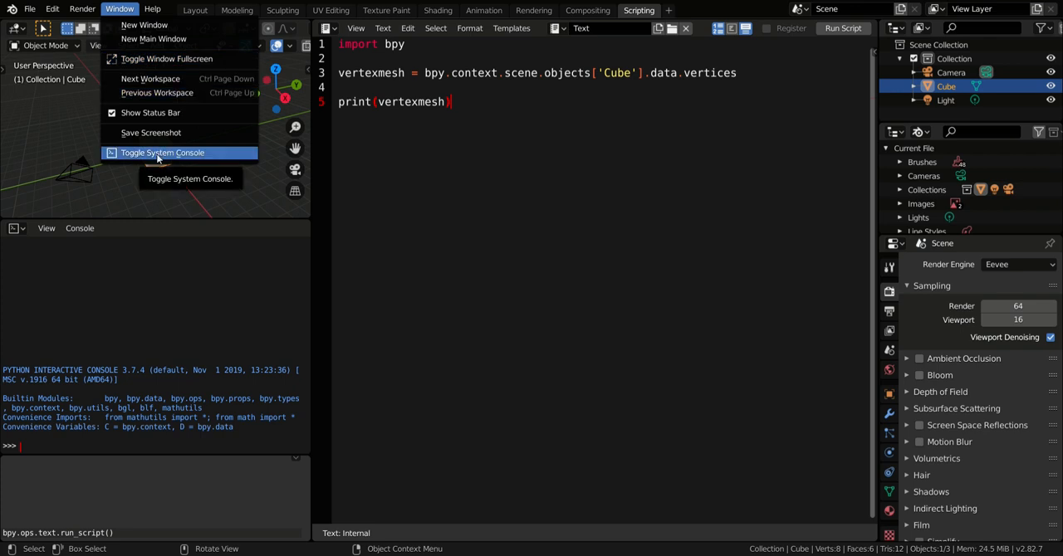
{"action": "left_click", "coordinate": [162, 153]}
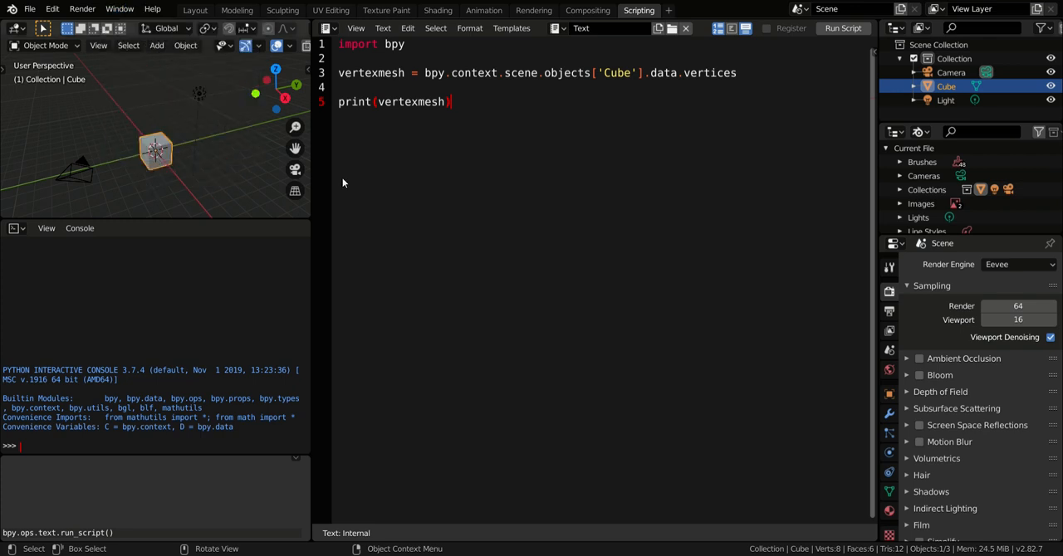
{"action": "left_click", "coordinate": [846, 30]}
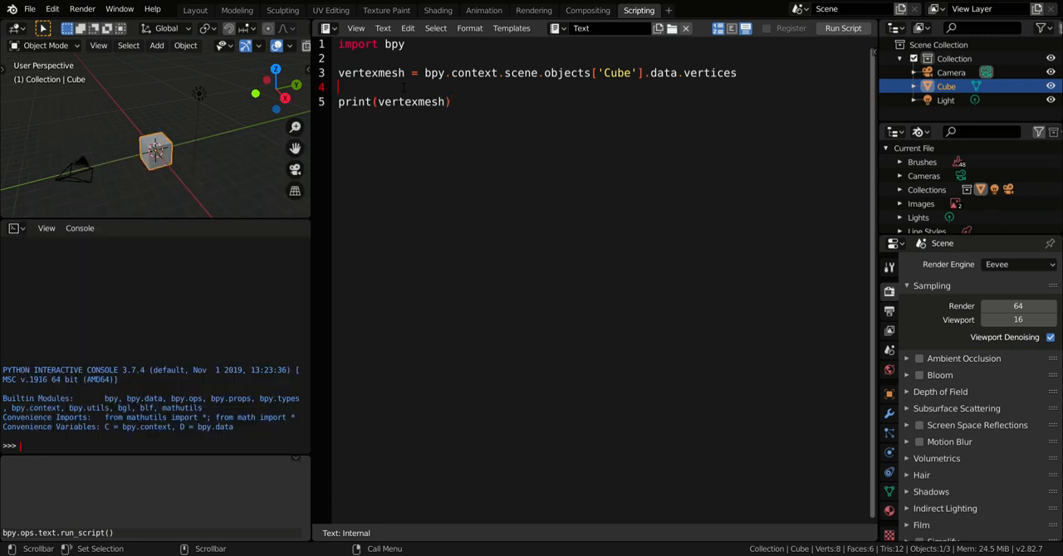
Build the vertex list by looping over vertexmesh appending each co[0], co[1], co[2], then print and run it.
{"action": "type", "text": "vertex = ["}
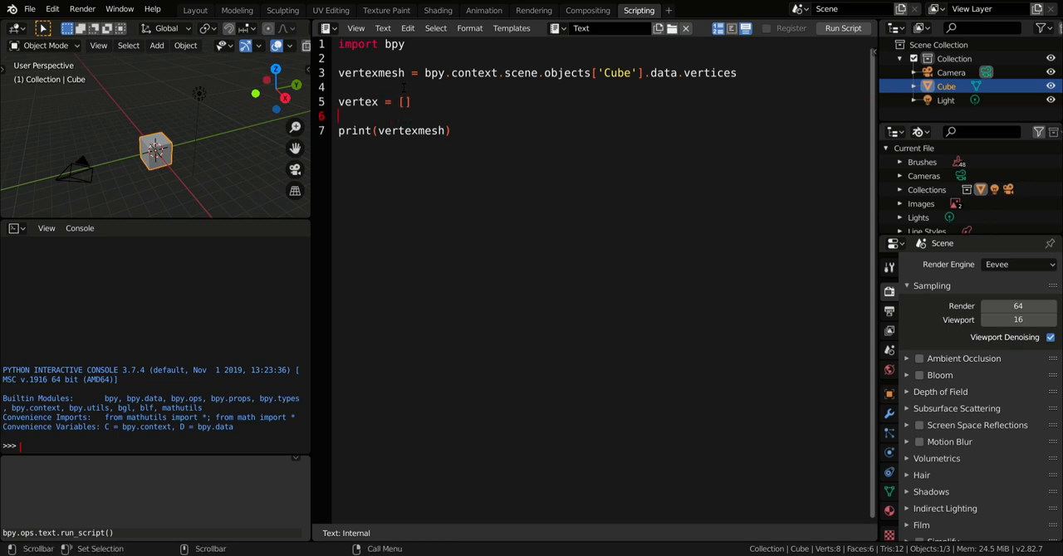
{"action": "type", "text": "for i in"}
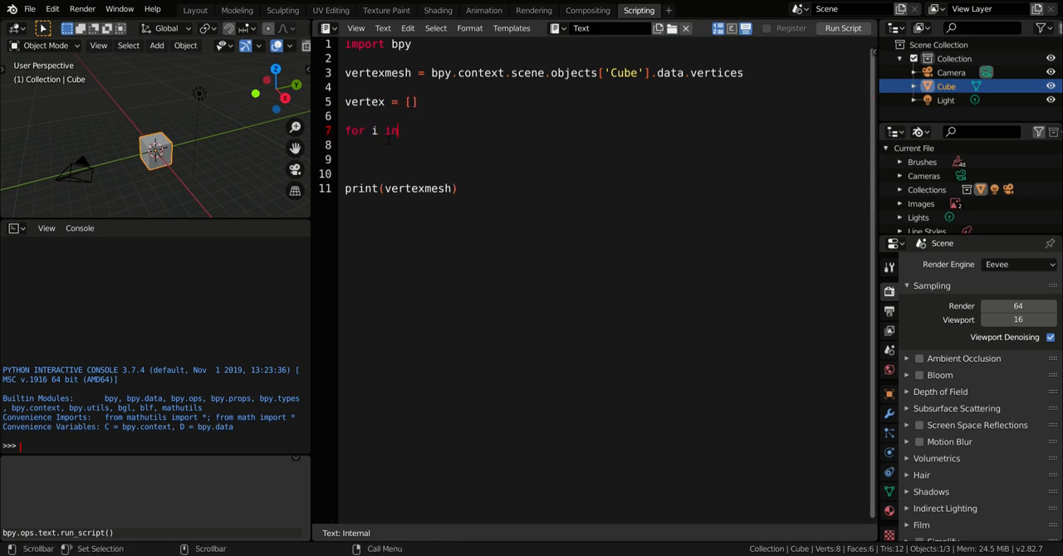
{"action": "type", "text": "range(len(vertexmesh)):"}
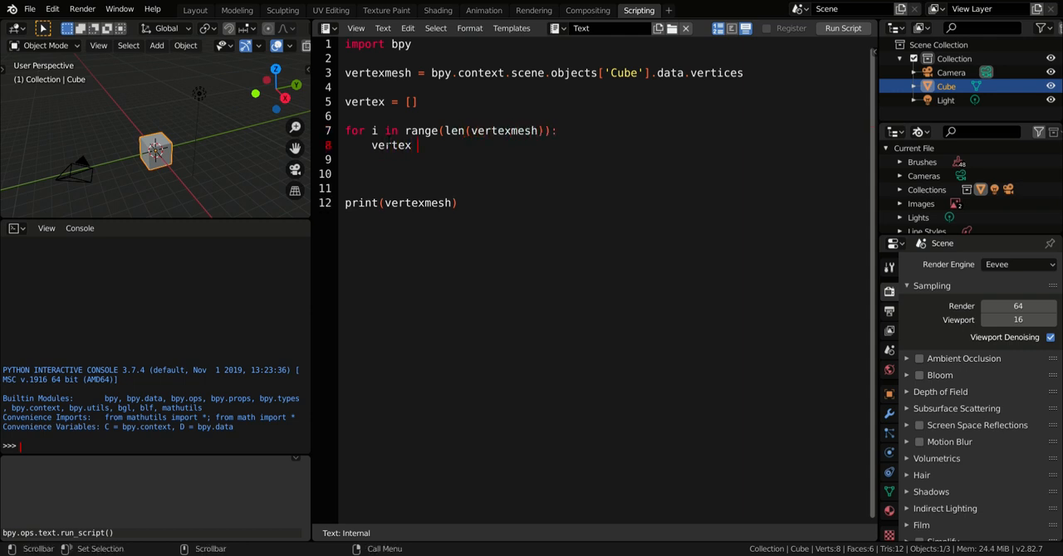
{"action": "type", "text": "+= [[vertexmesh[i].co"}
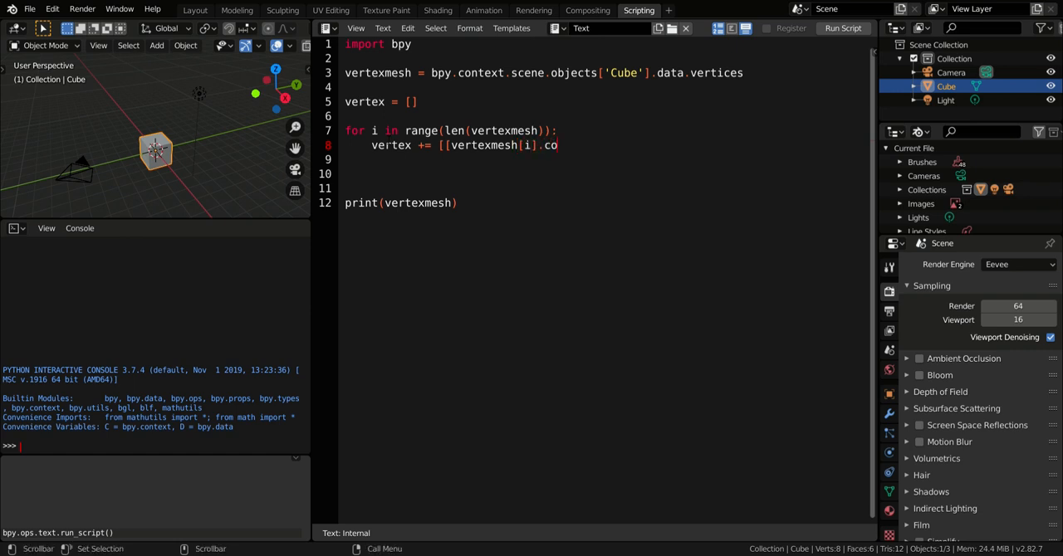
{"action": "type", "text": "[0],"}
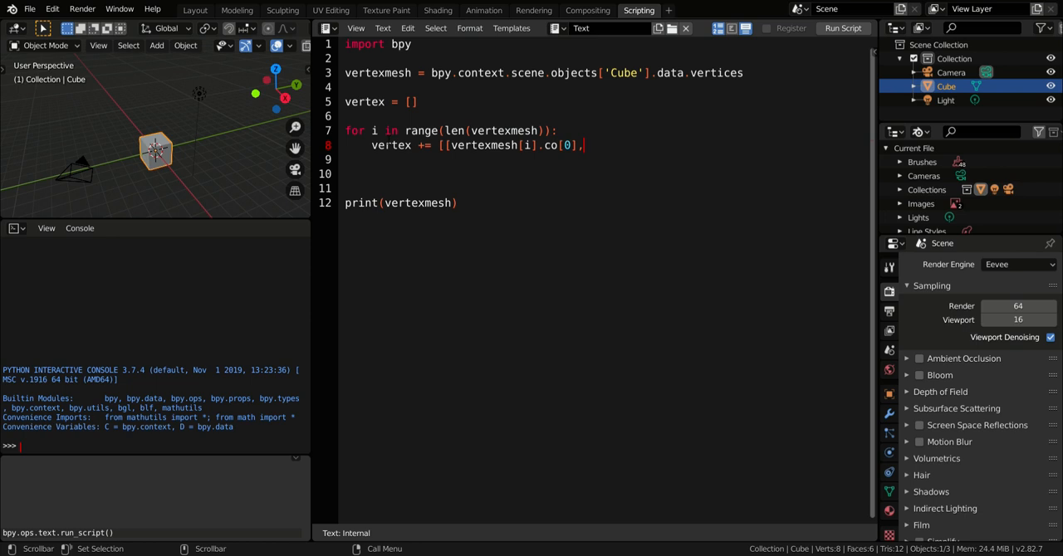
{"action": "left_click_drag", "start_coordinate": [452, 145], "coordinate": [585, 145]}
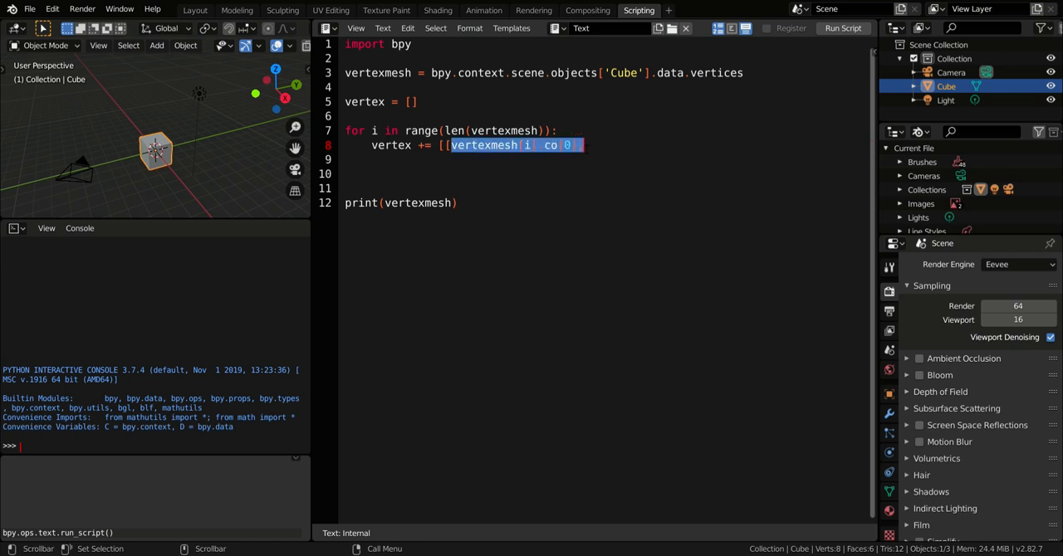
{"action": "type", "text": ", vertexmesh[i].co[1], vertexmesh[i].co[0]"}
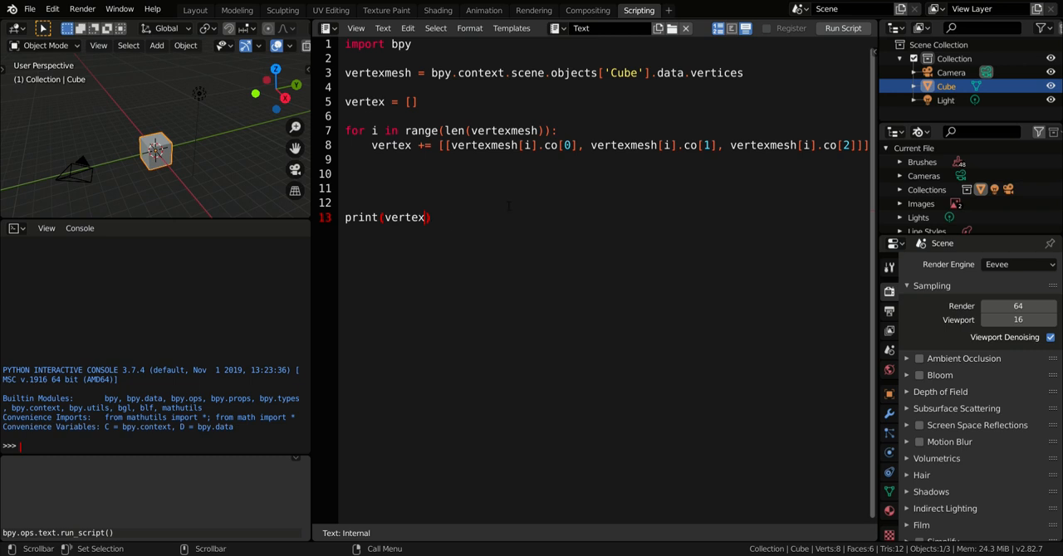
{"action": "left_click", "coordinate": [848, 29]}
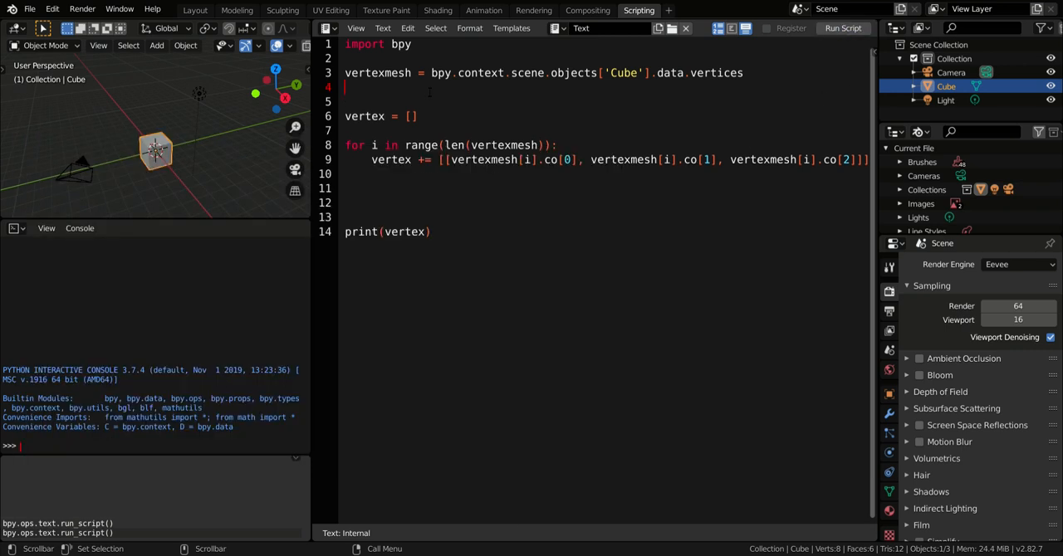
Add indexmesh from the Cube's data.loops, an empty index list and a for loop over indexmesh.
{"action": "type", "text": "indexmesh"}
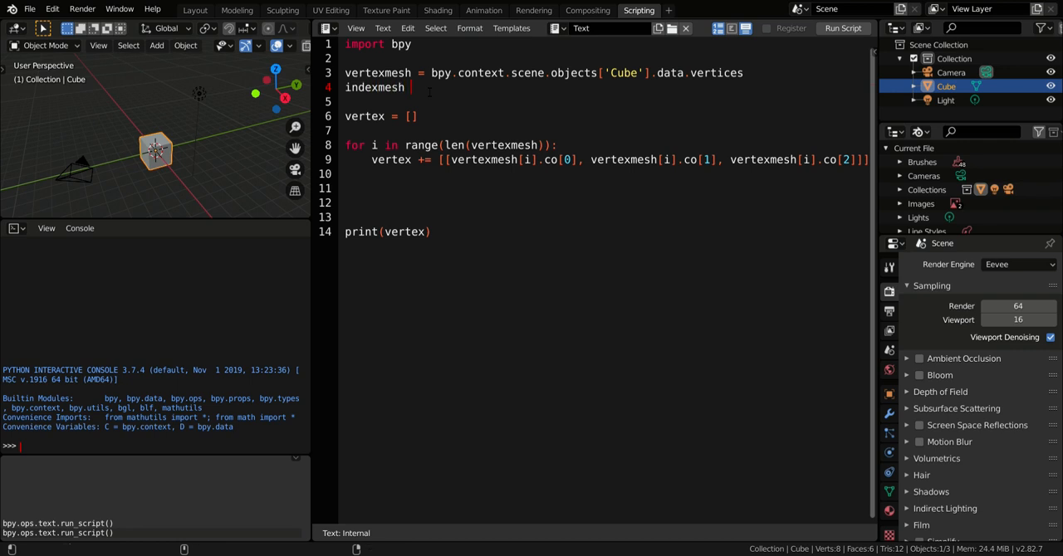
{"action": "left_click_drag", "start_coordinate": [432, 73], "coordinate": [415, 86]}
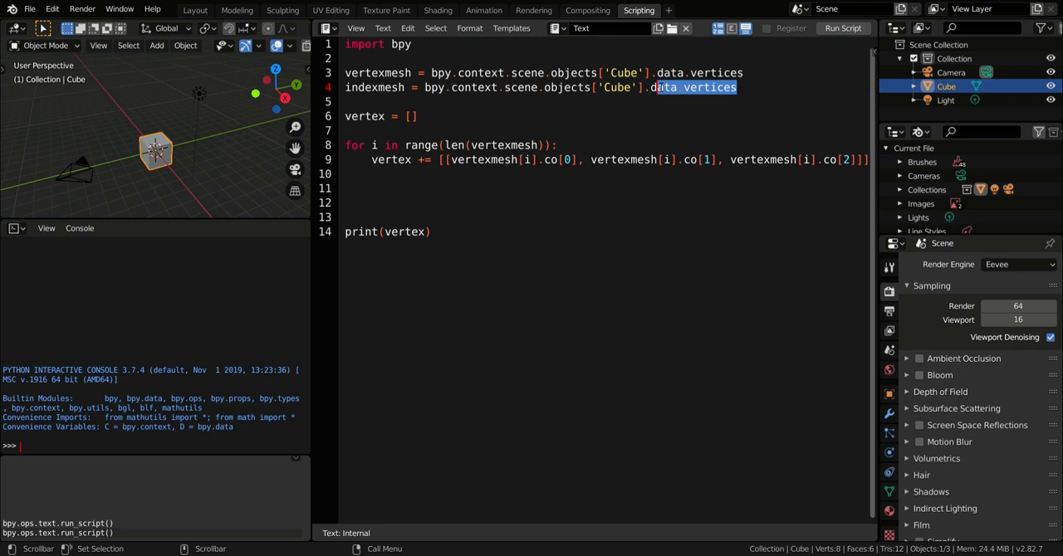
{"action": "key", "text": "Delete"}
{"action": "type", "text": "f"}
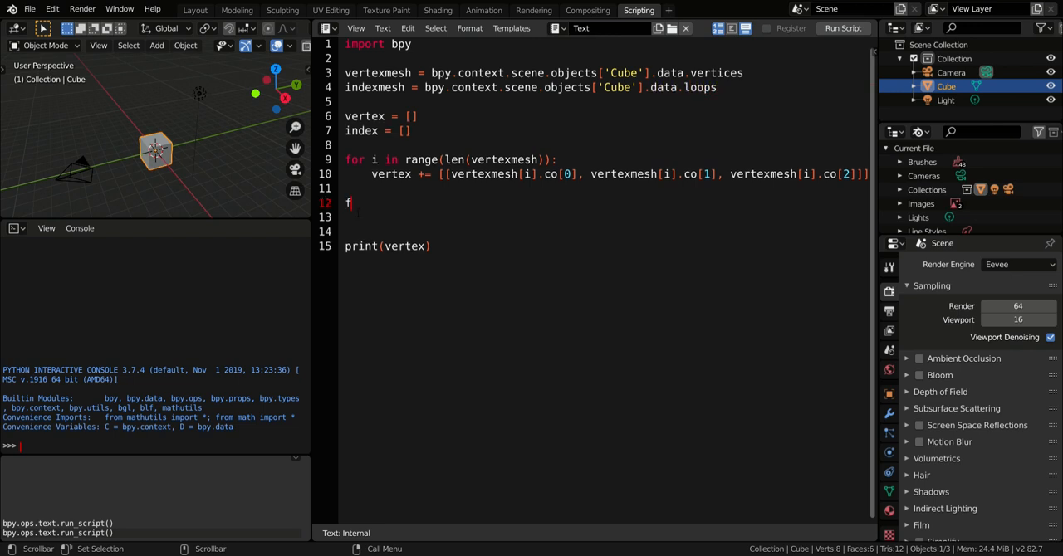
{"action": "type", "text": "or i in"}
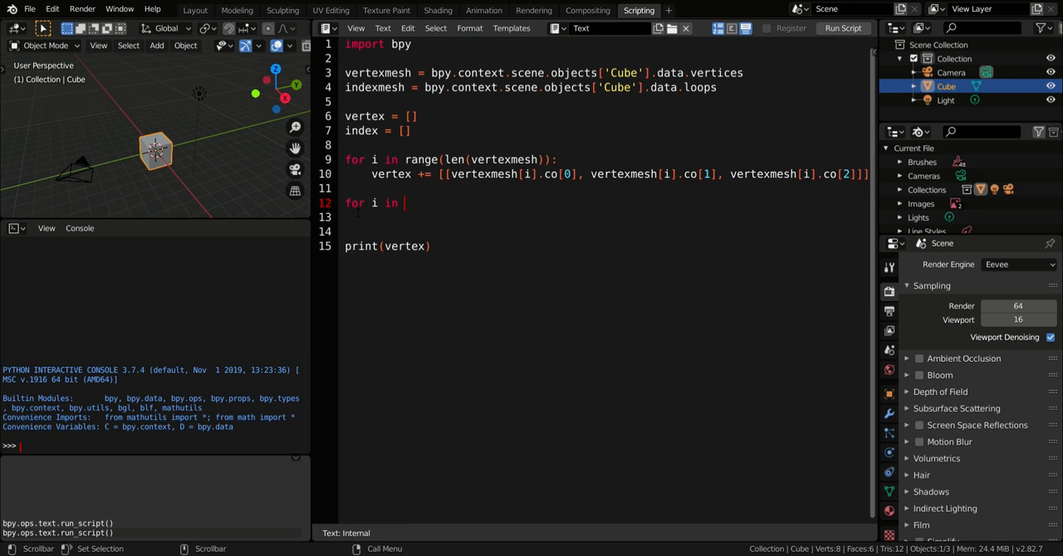
{"action": "type", "text": "indexmes"}
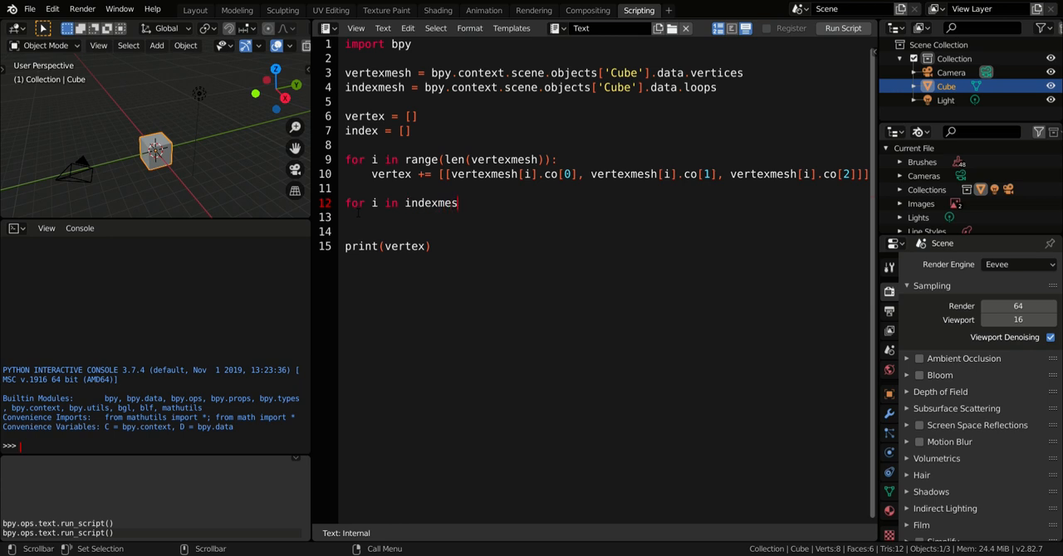
Write the n counter and triangleindex logic storing each loop's vertex_index and resetting when n == 3.
{"action": "type", "text": "n = 0"}
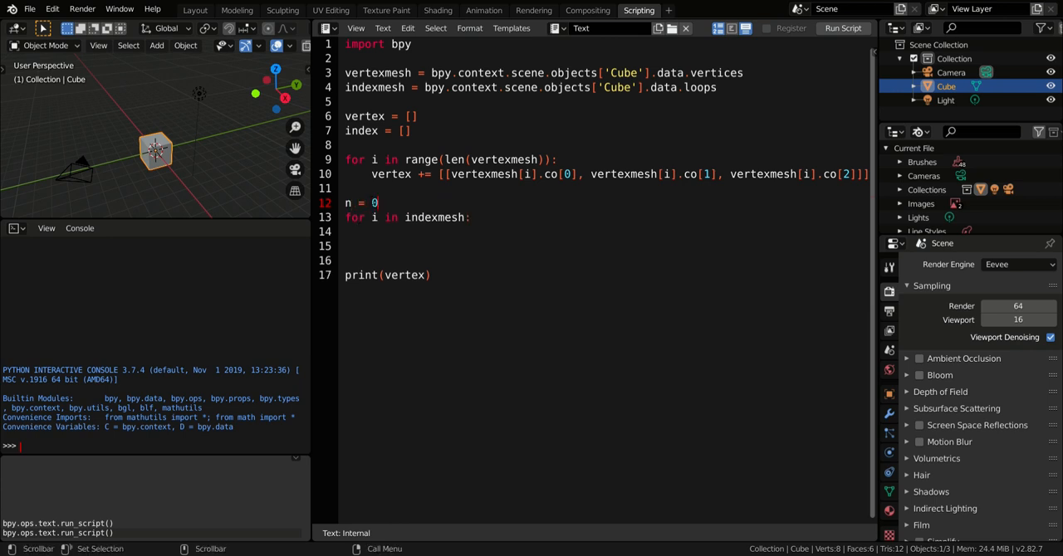
{"action": "type", "text": "n += 1"}
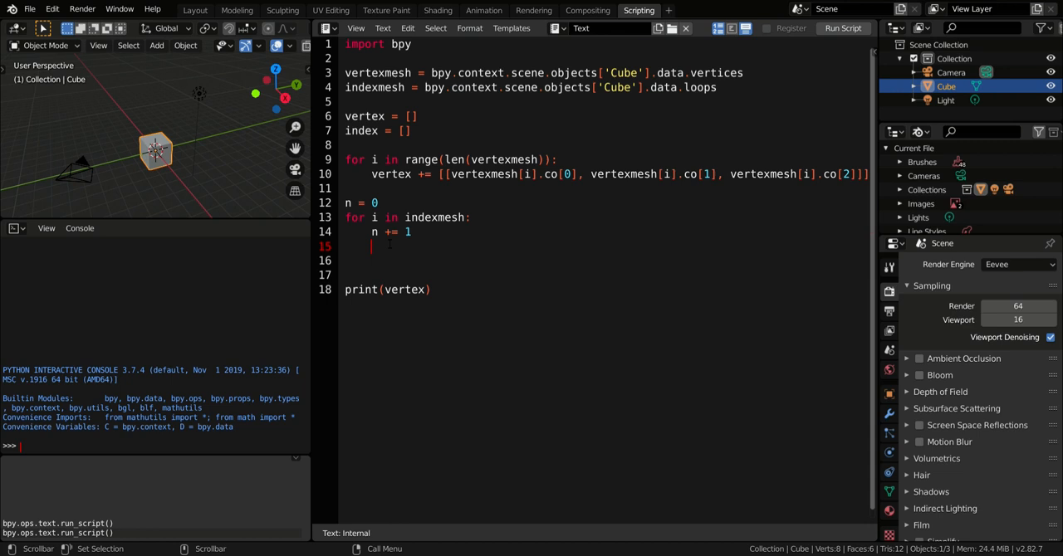
{"action": "type", "text": "triangleindex = [0, 0, 0"}
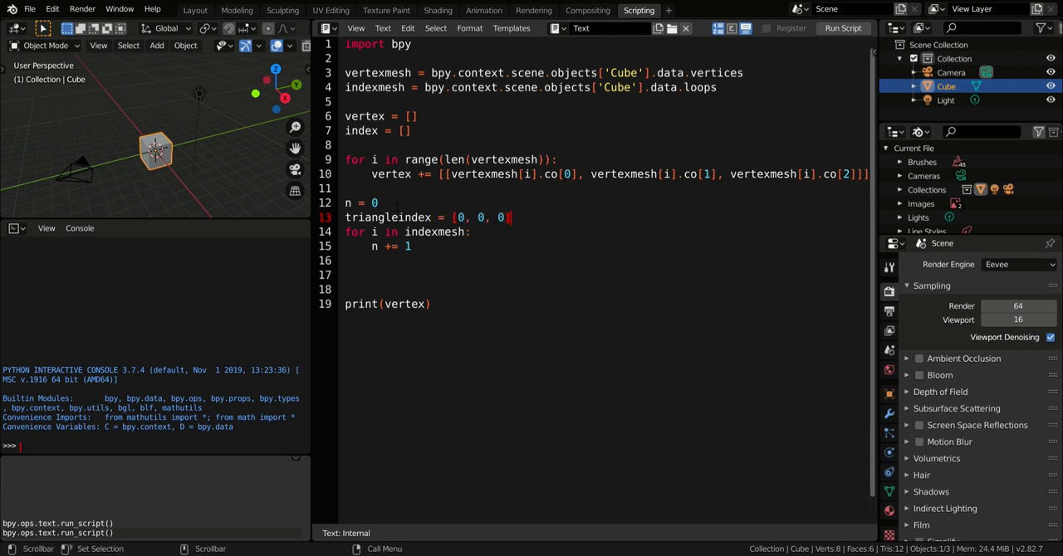
{"action": "type", "text": "triangleindex[n]"}
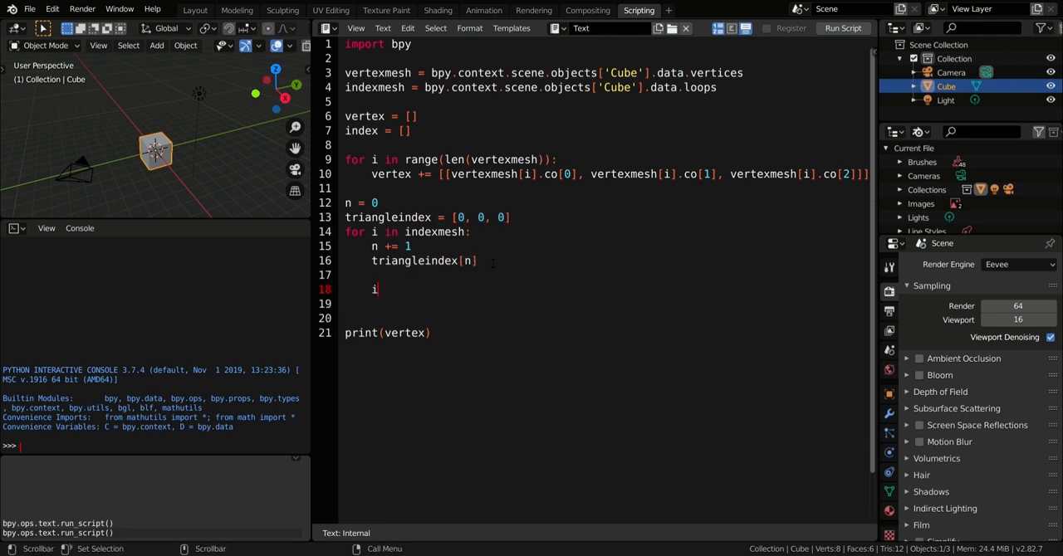
{"action": "type", "text": "f n == 3:"}
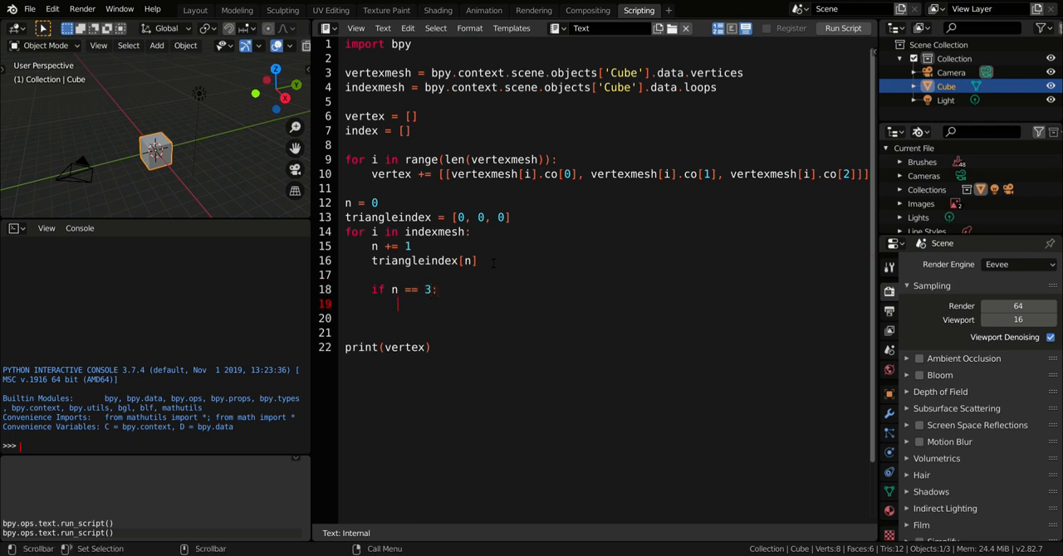
{"action": "type", "text": "n = 0"}
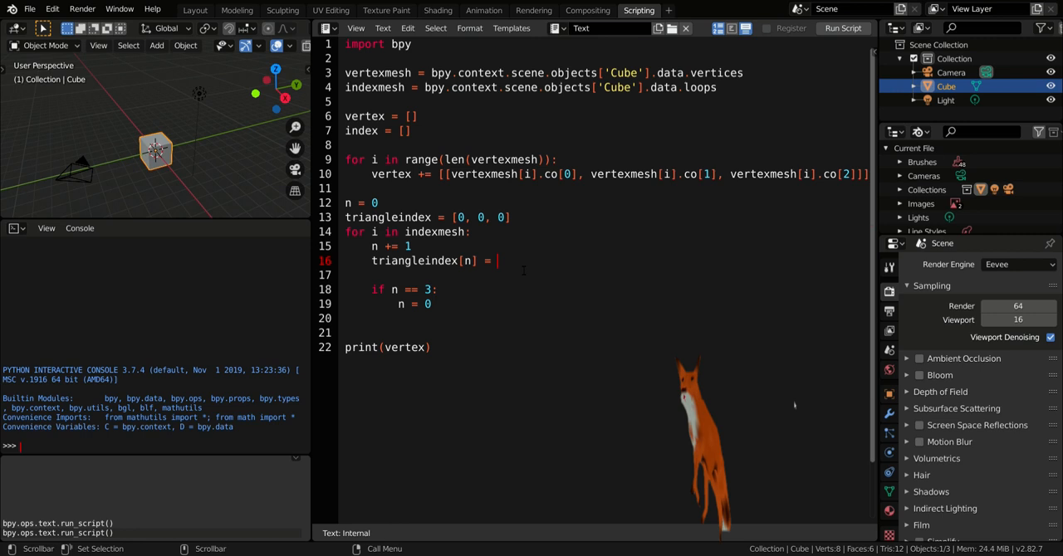
{"action": "type", "text": "i"}
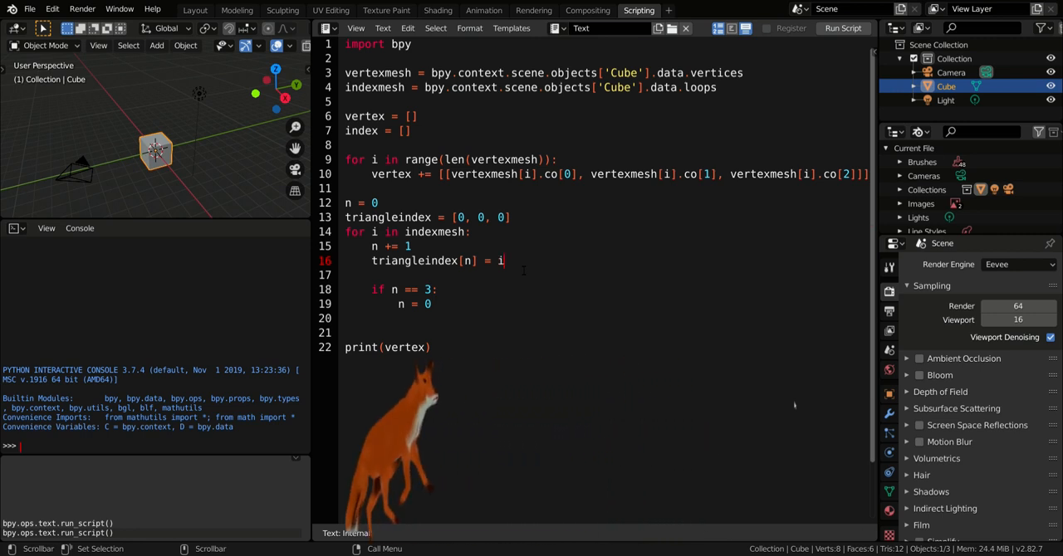
{"action": "type", "text": ".vertex_9"}
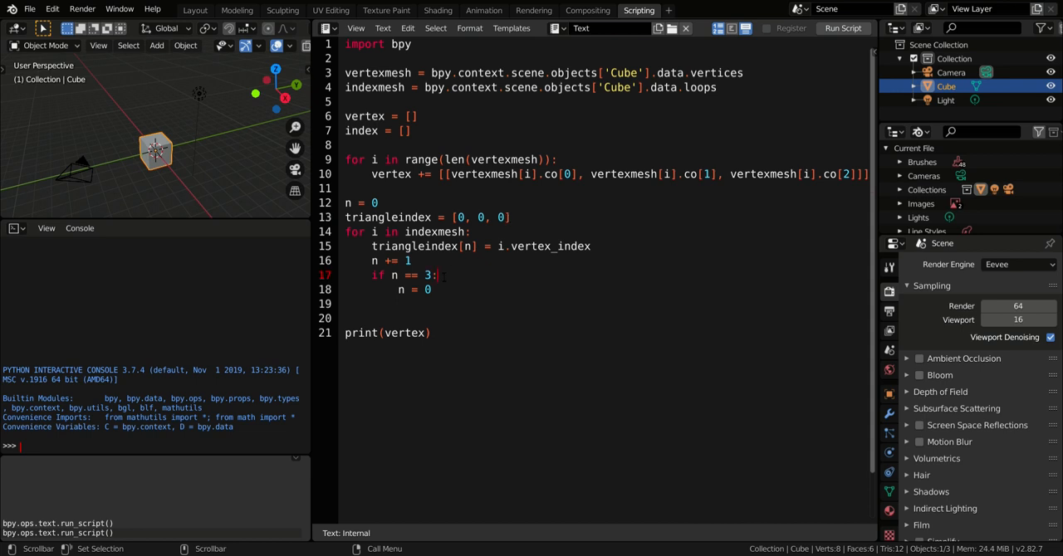
Append the triples to index, print index, run the script and return to the Layout workspace.
{"action": "key", "text": "Enter"}
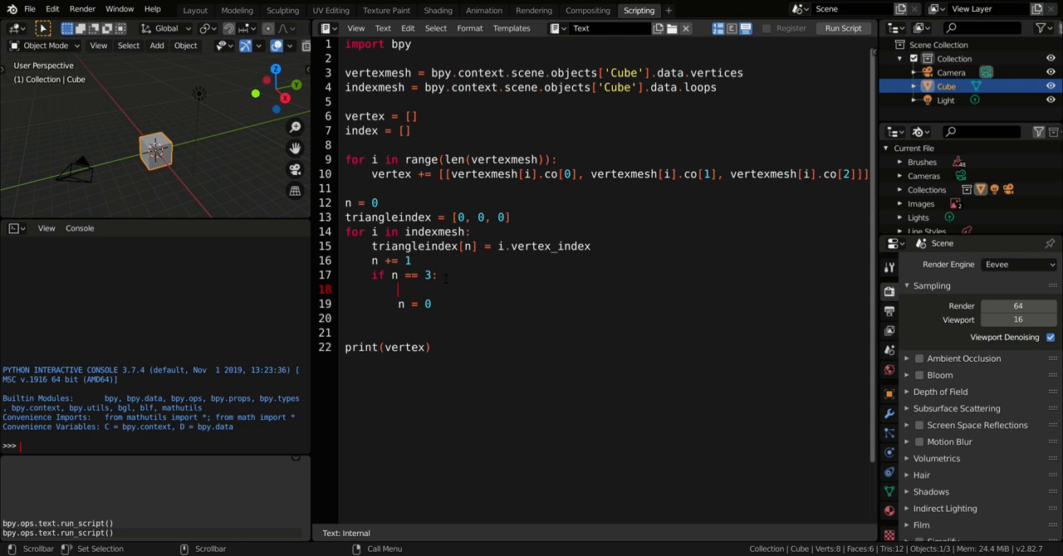
{"action": "type", "text": "index += [[triangleindex[0], triangleindex[1], triangleindex[2"}
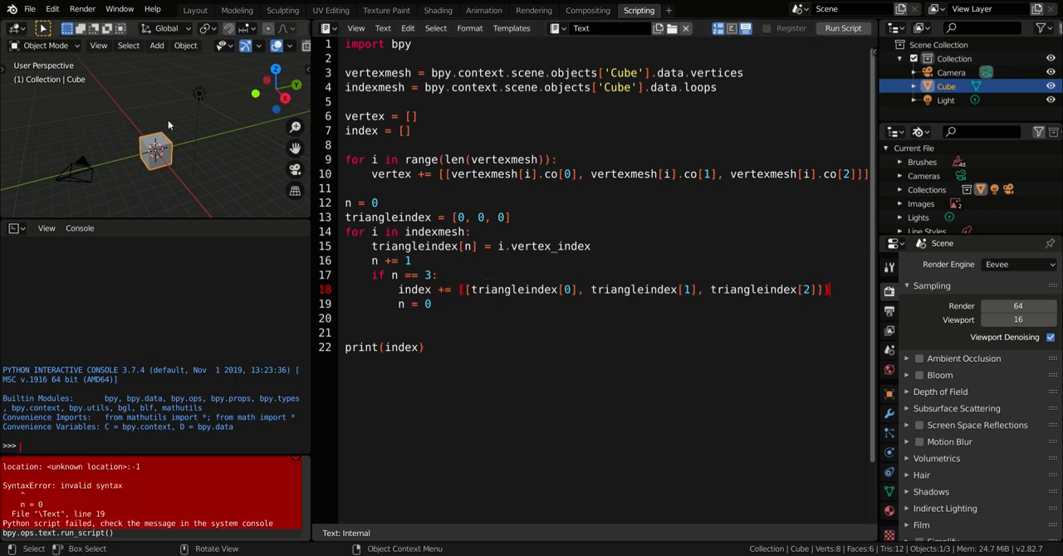
{"action": "left_click", "coordinate": [194, 10]}
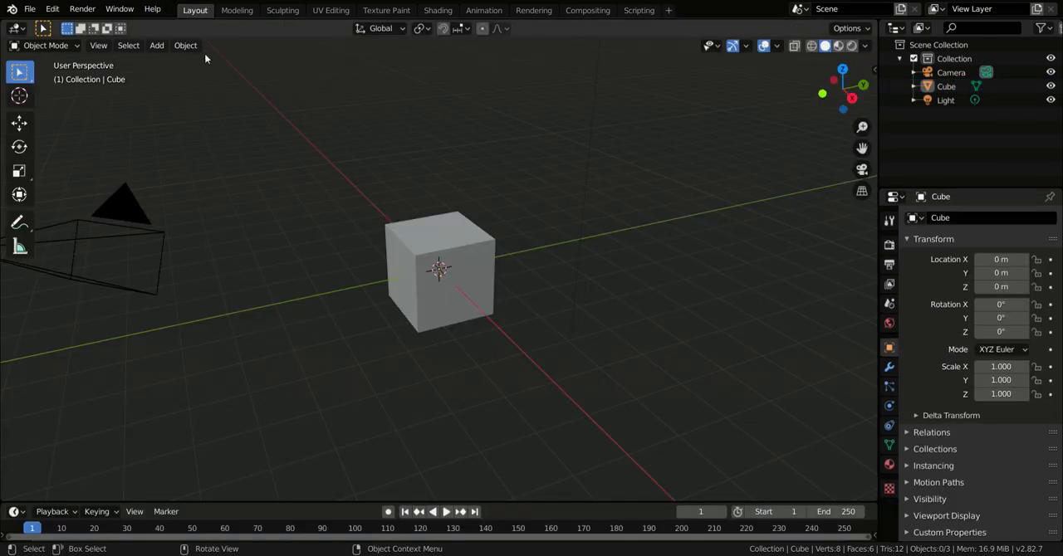
Triangulate all the cube's faces in Edit Mode, return to Object Mode and go back to Scripting.
{"action": "key", "text": "Tab"}
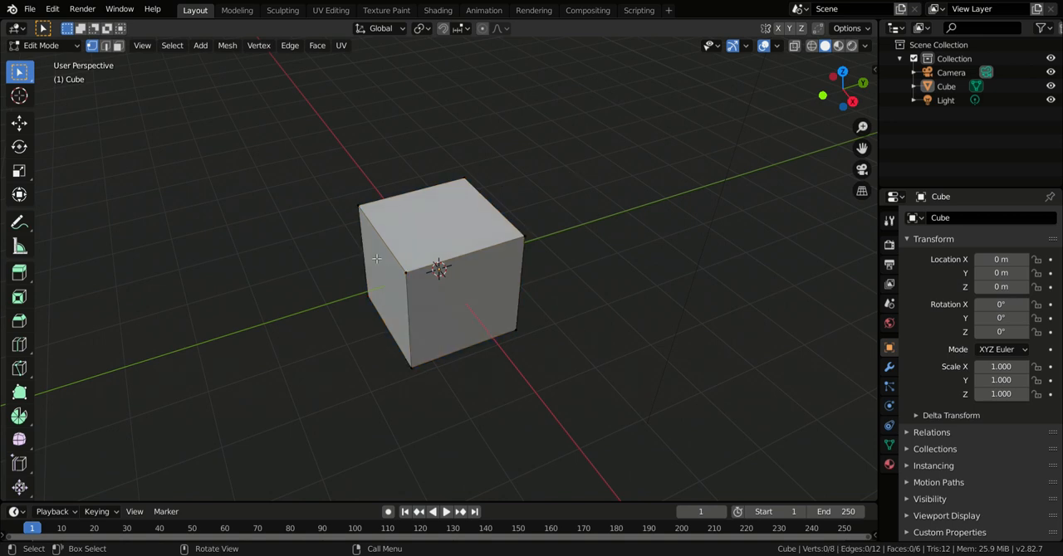
{"action": "right_click", "coordinate": [440, 283]}
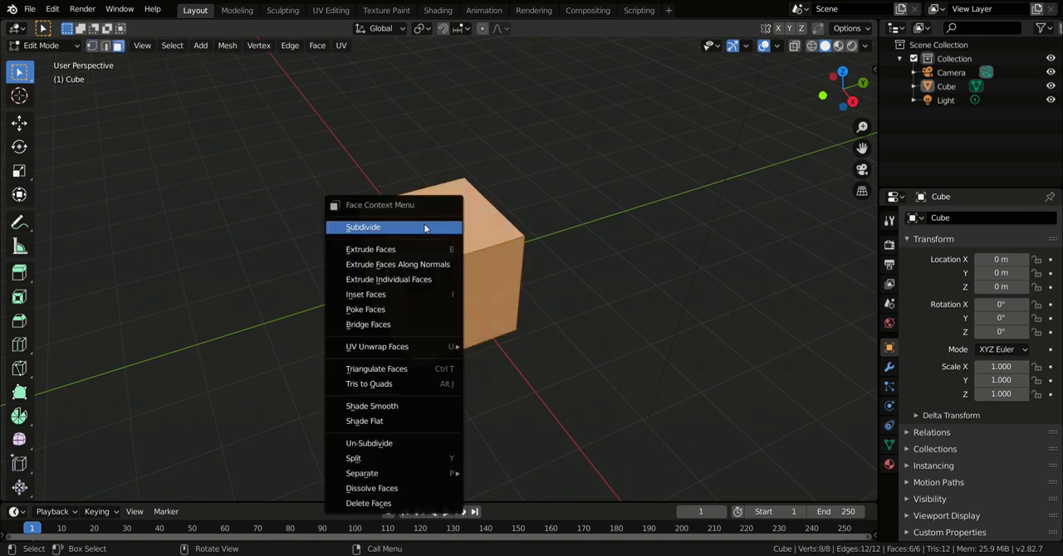
{"action": "left_click", "coordinate": [375, 369]}
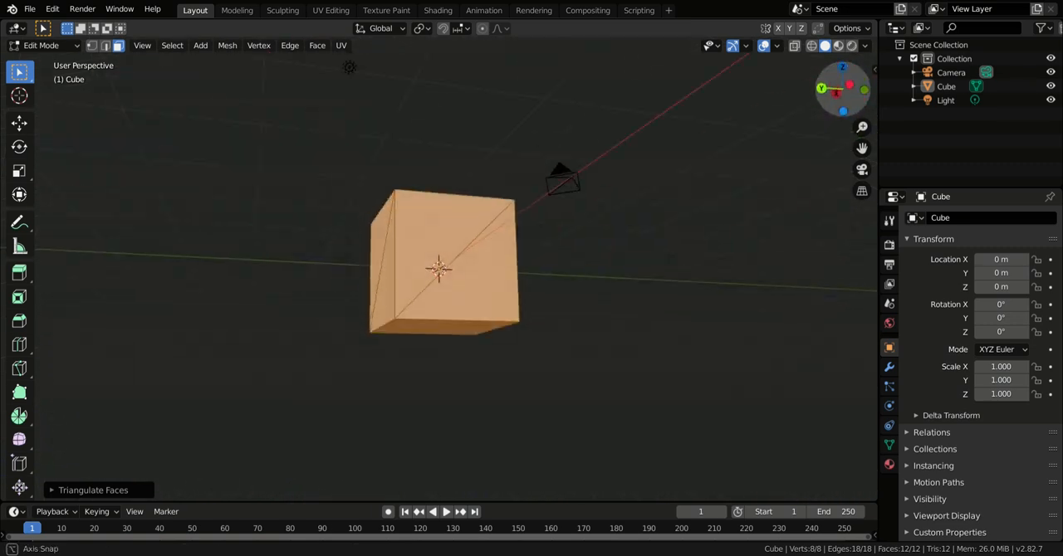
{"action": "left_click", "coordinate": [41, 47]}
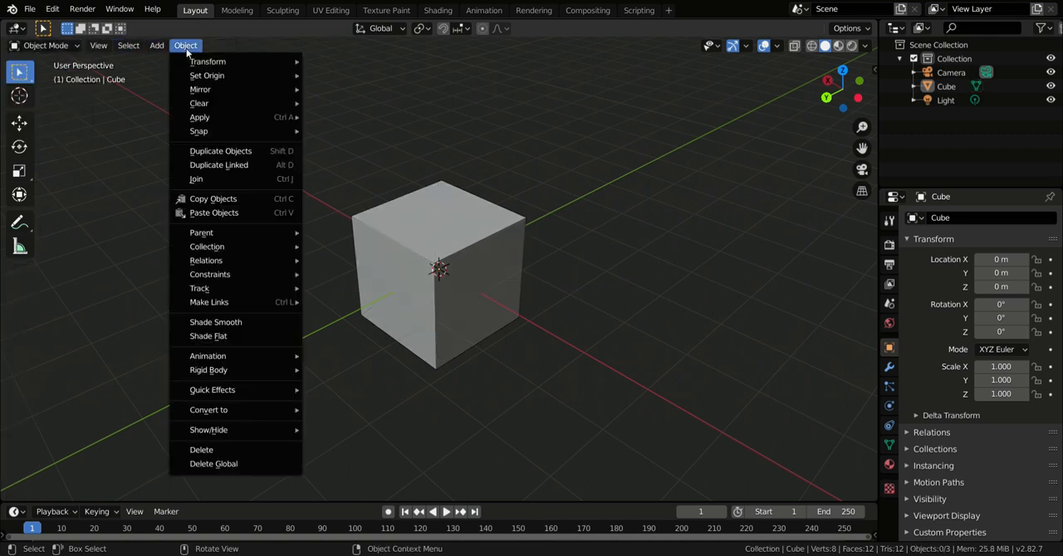
{"action": "mouse_move", "coordinate": [199, 117]}
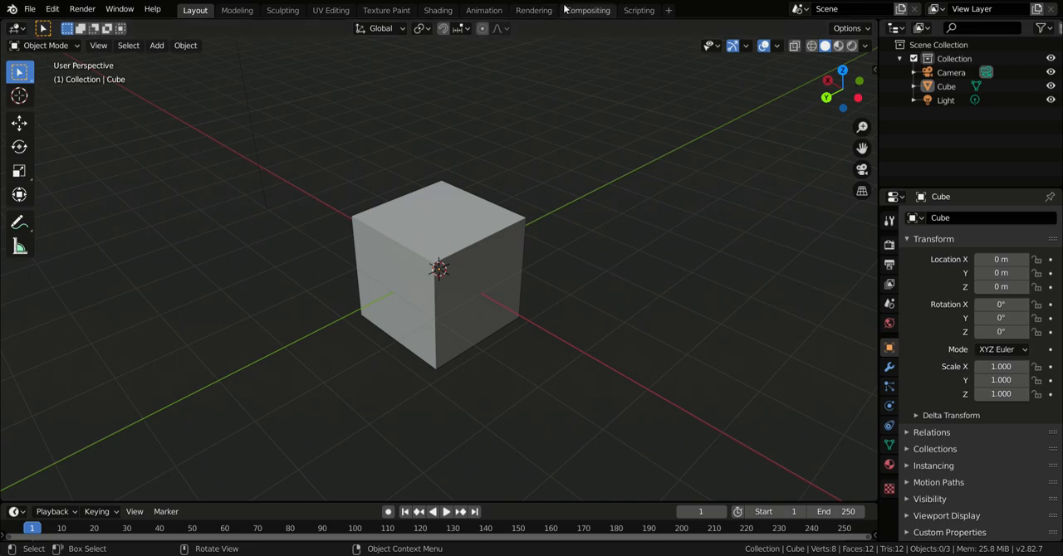
{"action": "left_click", "coordinate": [637, 10]}
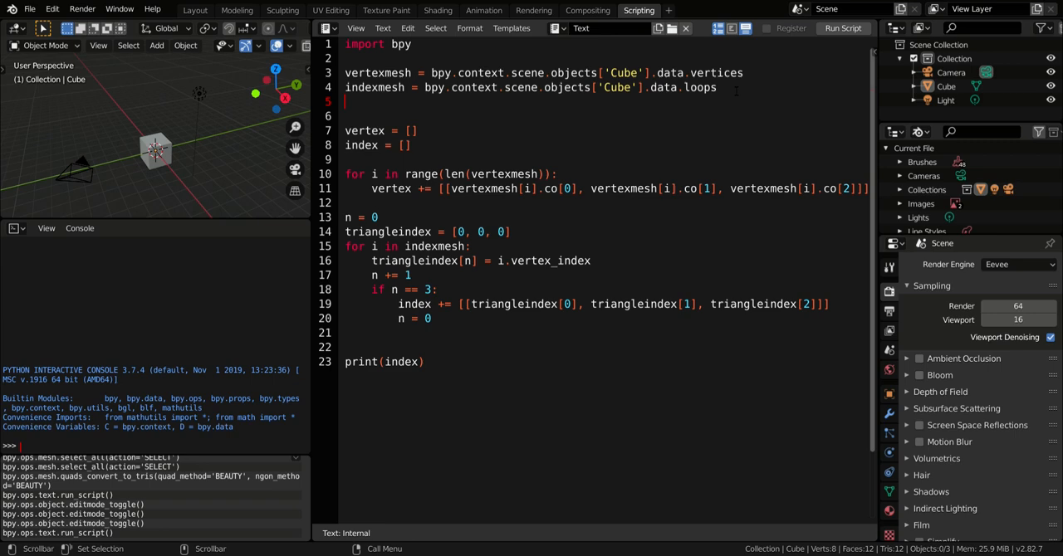
Open the low-poly fox scene in the Layout workspace.
{"action": "type", "text": "colorm"}
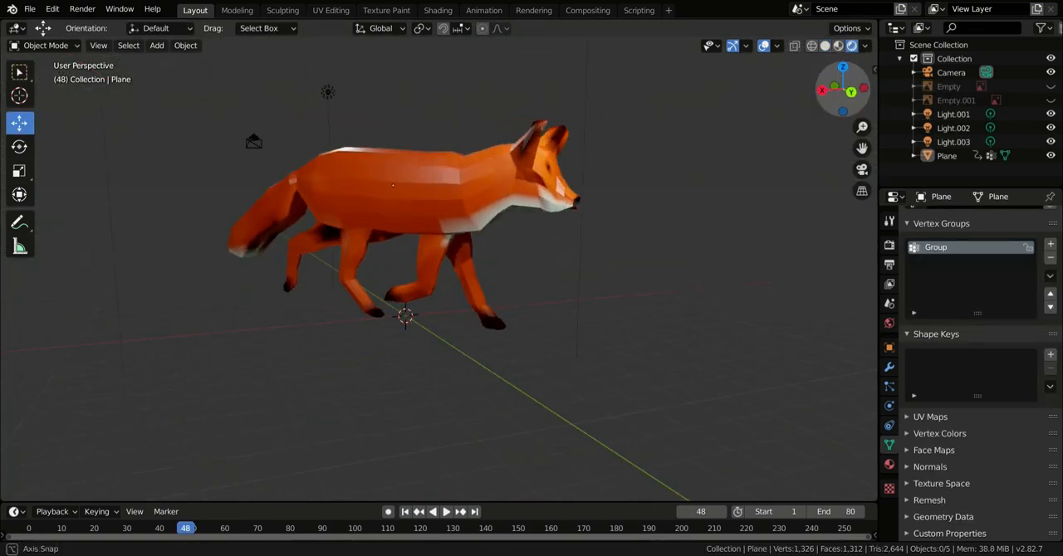
Import numpy as np and os, and add os.chdir with the python models folder path.
{"action": "left_click", "coordinate": [638, 10]}
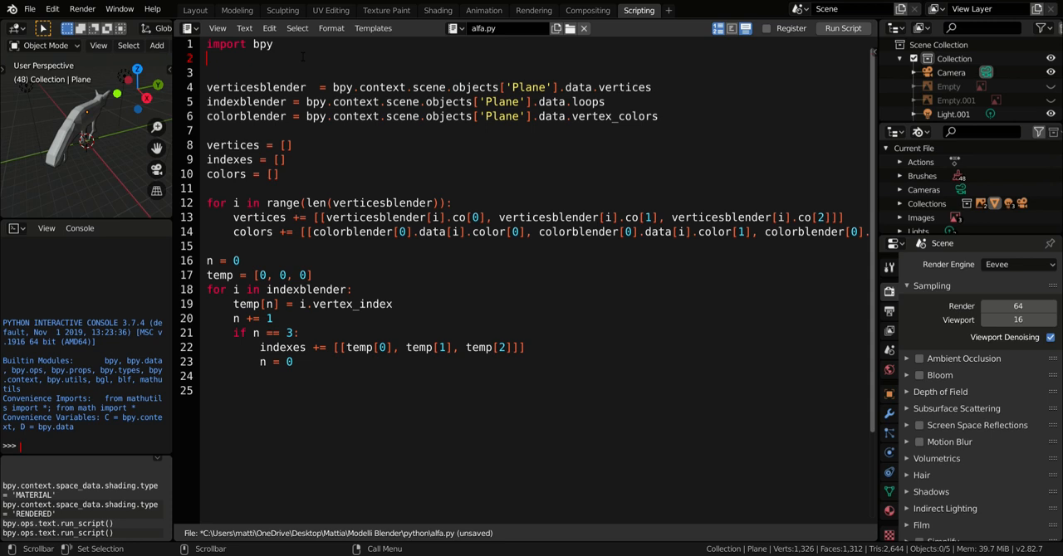
{"action": "type", "text": "i"}
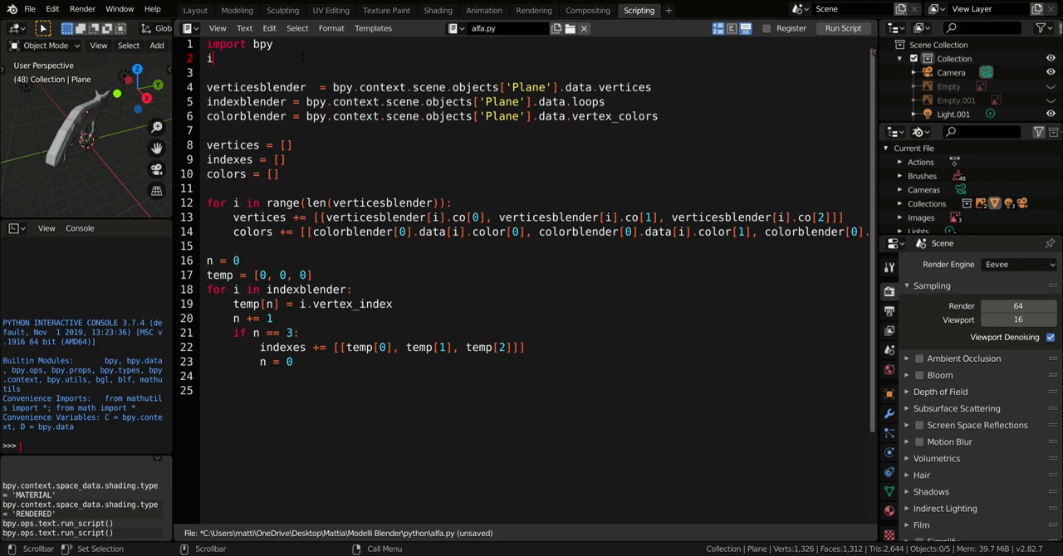
{"action": "type", "text": "mport numpy"}
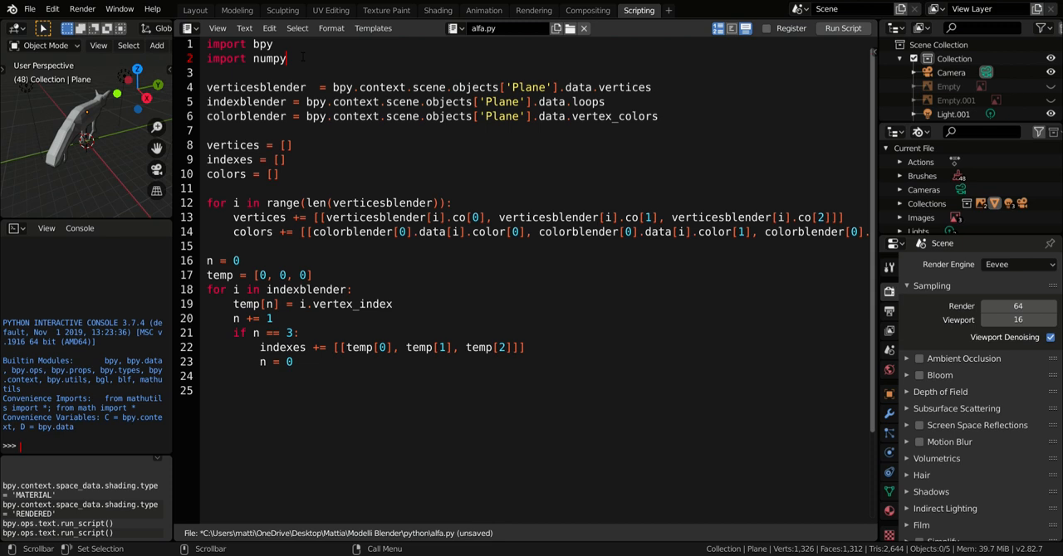
{"action": "type", "text": "as np"}
{"action": "type", "text": "import"}
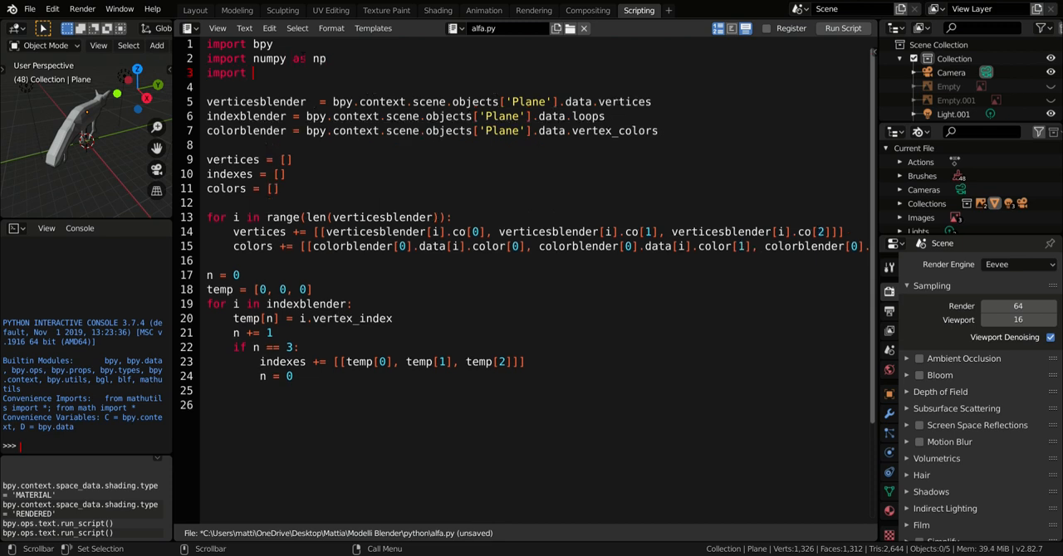
{"action": "type", "text": "os"}
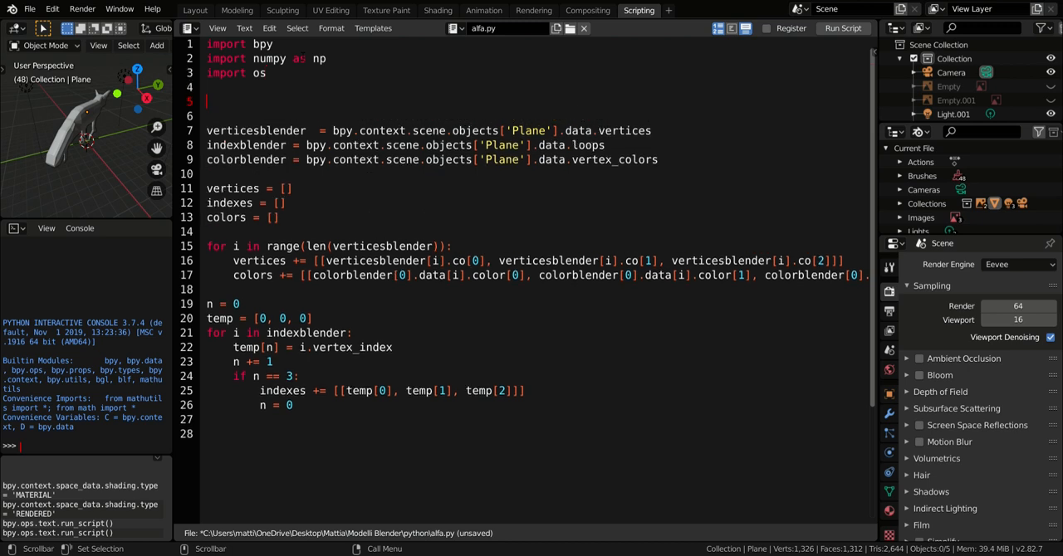
{"action": "type", "text": "os.ch"}
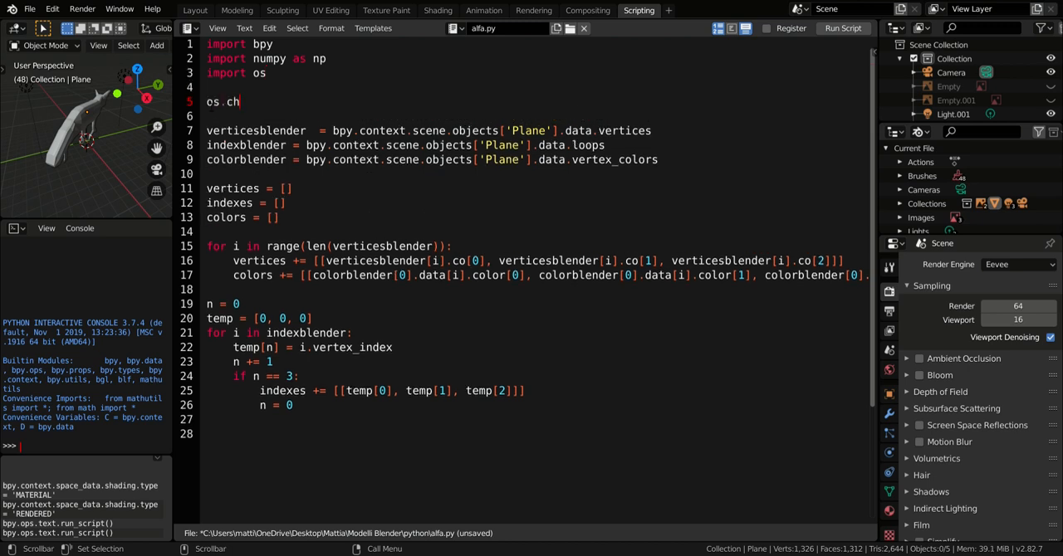
{"action": "type", "text": "dir"}
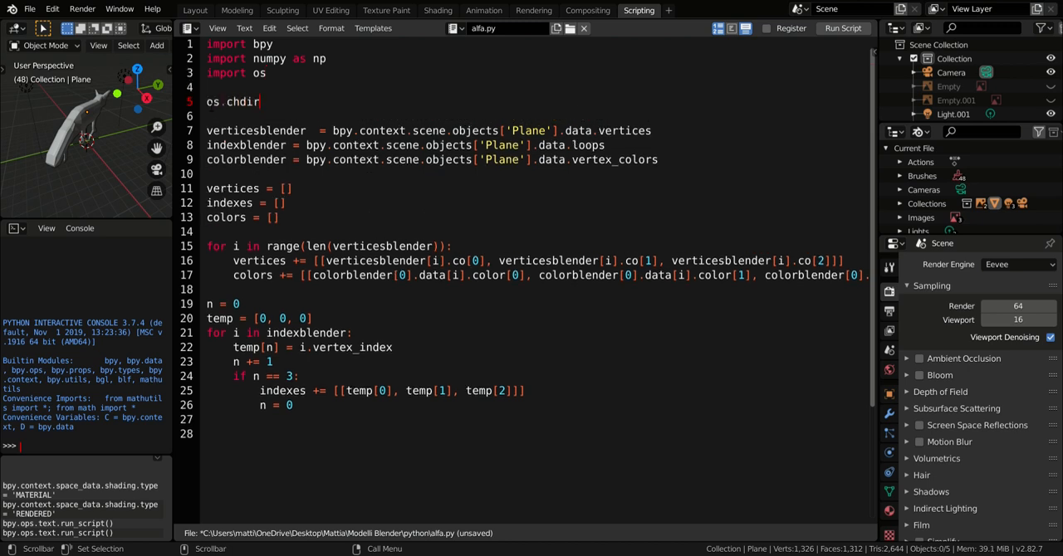
{"action": "type", "text": "('"}
{"action": "left_click", "coordinate": [532, 434]}
{"action": "type", "text": "np.savetxt('"}
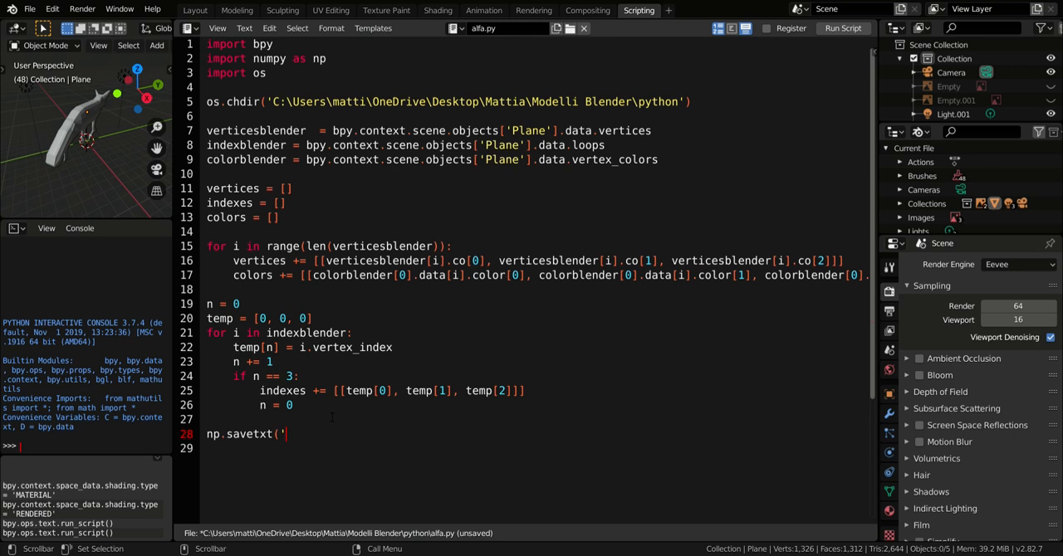
Save the vertices with np.savetxt to 'Blenderinfovertex.dat' as a numpy array.
{"action": "type", "text": "Blende"}
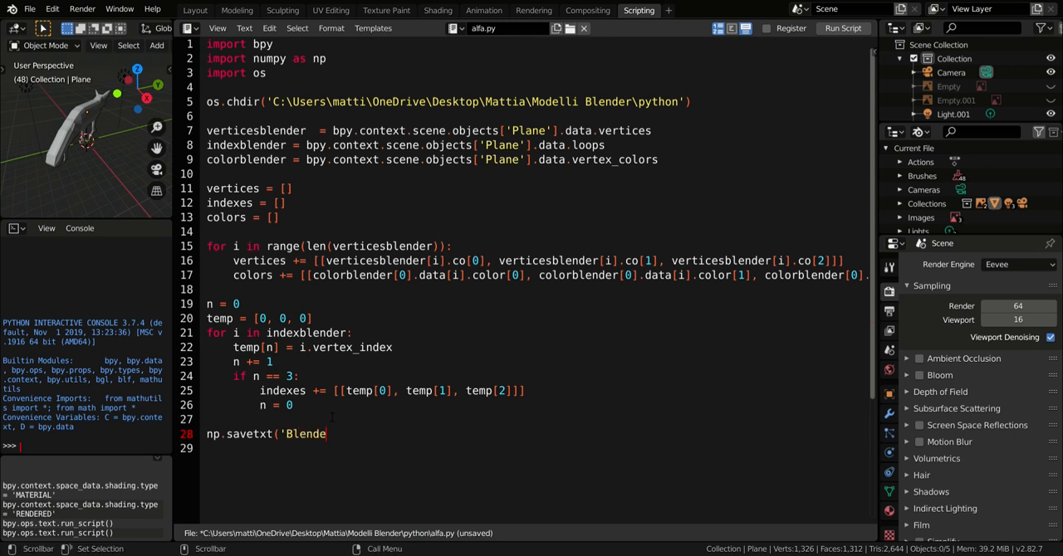
{"action": "type", "text": "rinfovertex.d"}
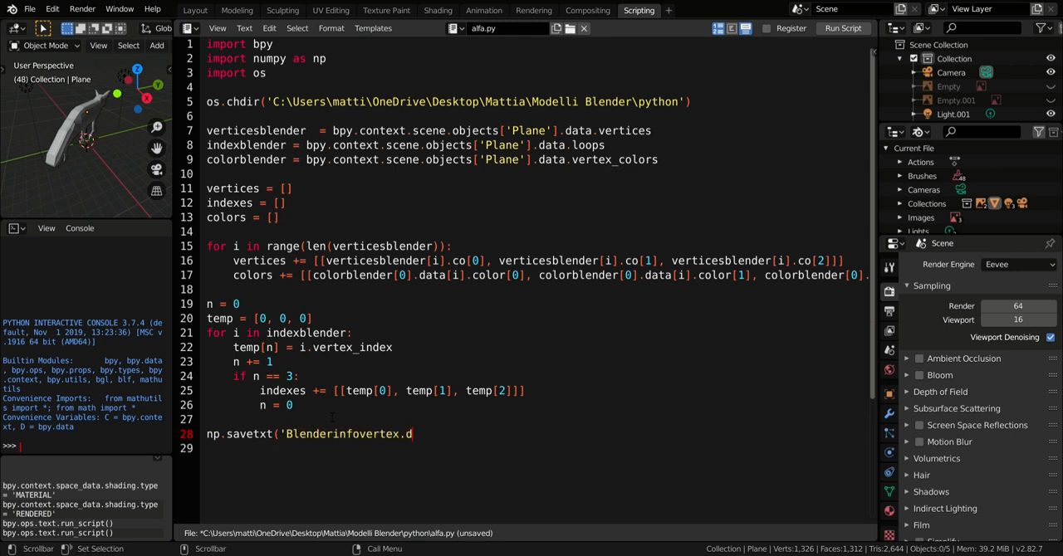
{"action": "type", "text": "at', np.ar"}
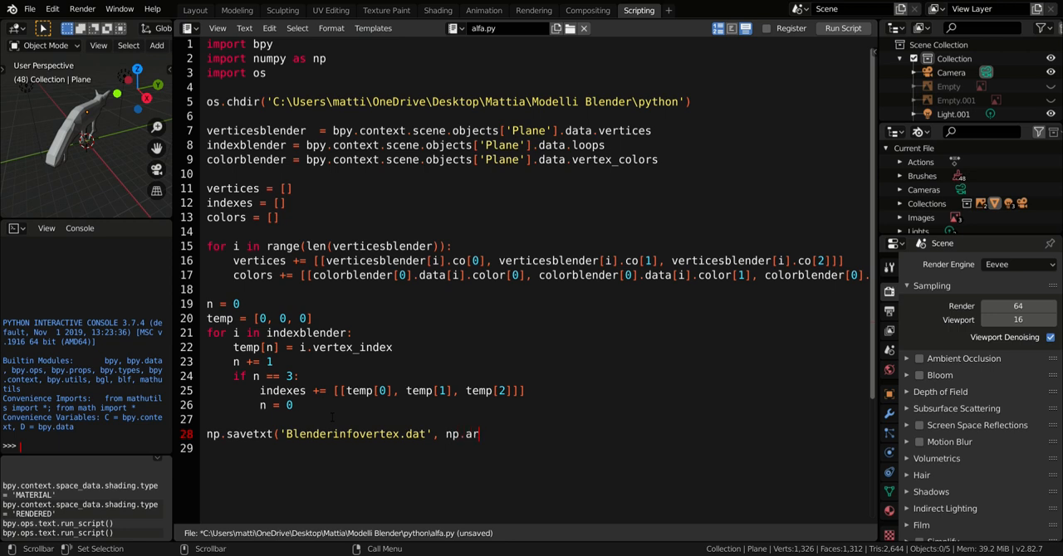
{"action": "type", "text": "ray(vertice"}
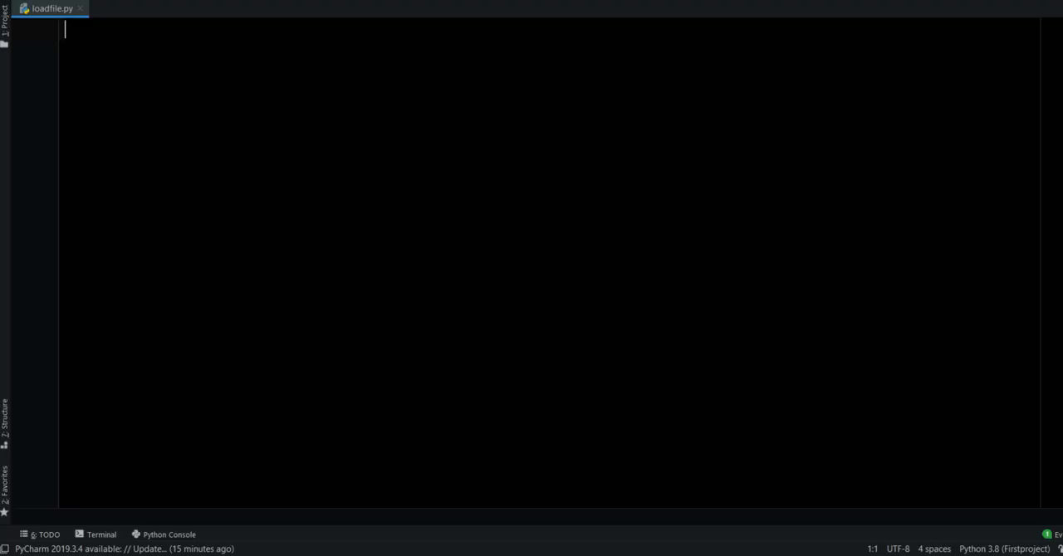
Define loadpoint(path, namefilevertex, namefileindex) in loadfile.py.
{"action": "type", "text": "def"}
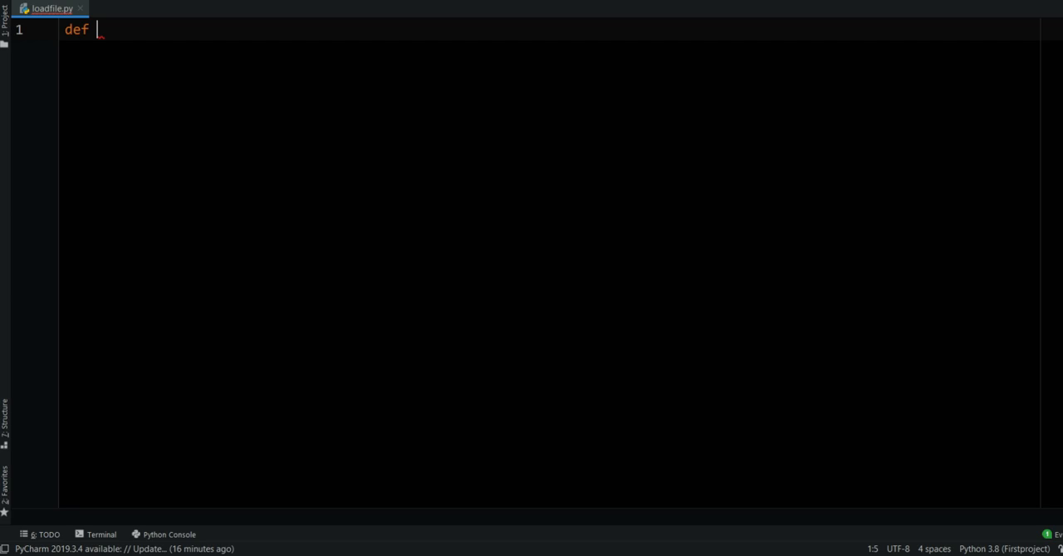
{"action": "type", "text": "loadpoint"}
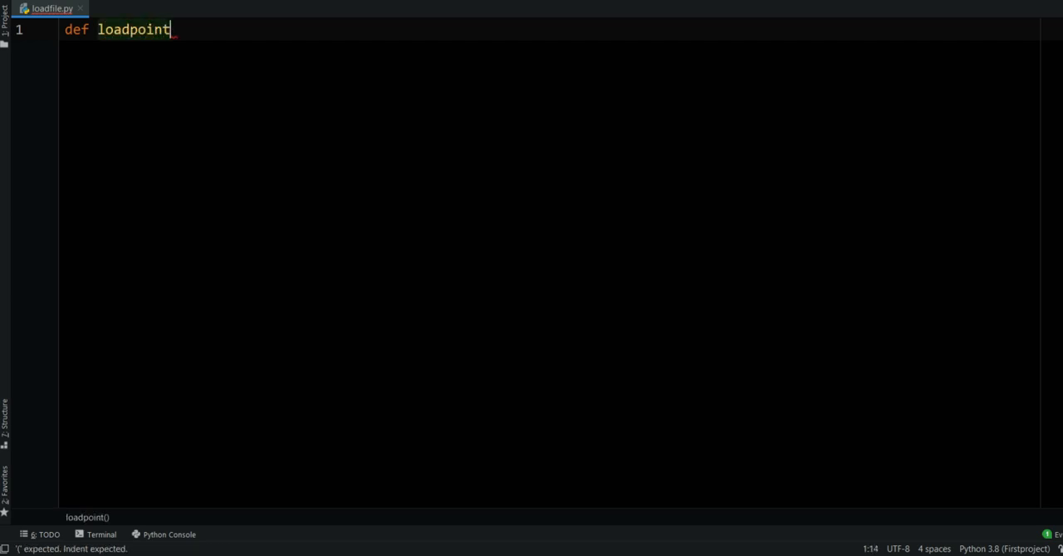
{"action": "type", "text": "(p"}
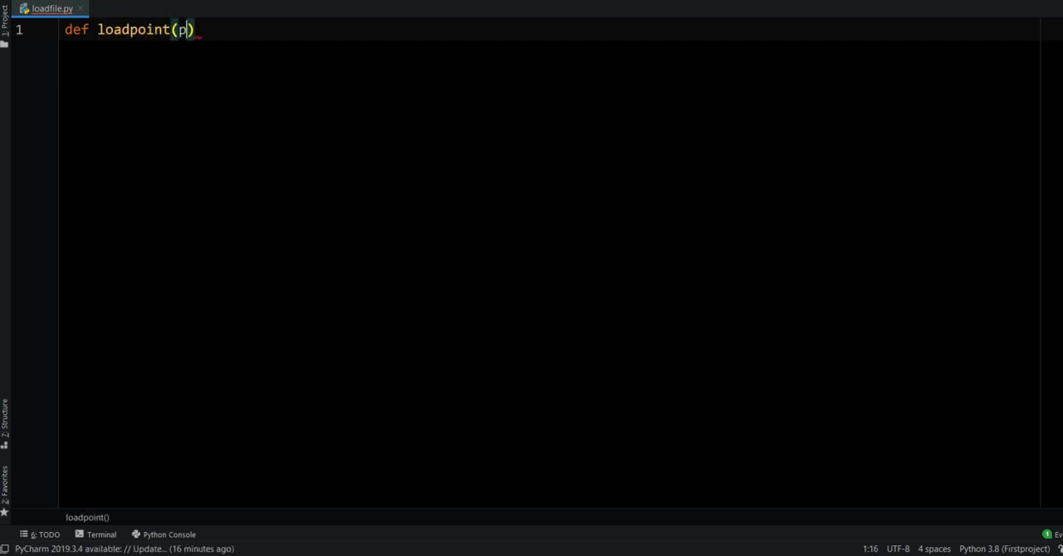
{"action": "type", "text": "ath"}
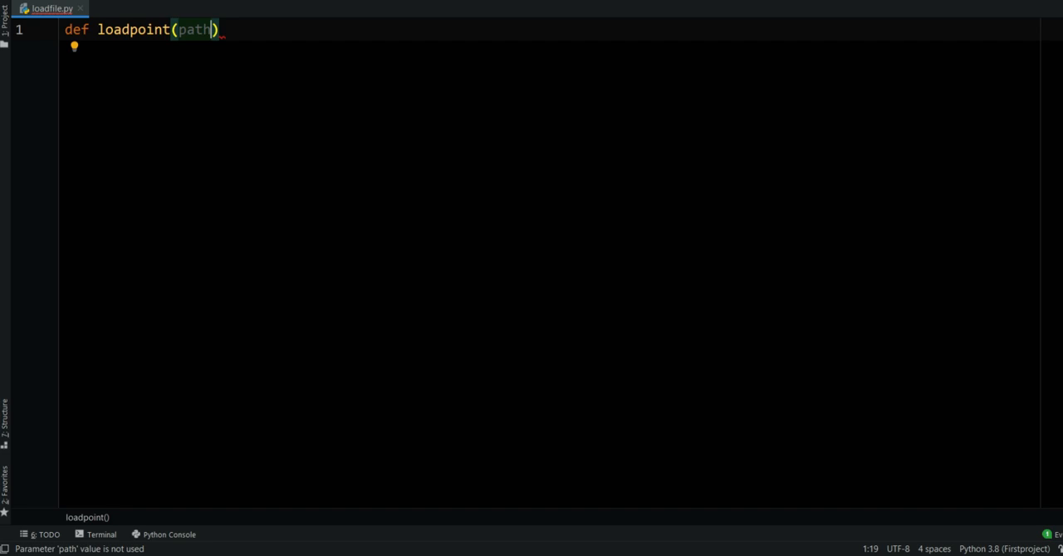
{"action": "type", "text": ", name"}
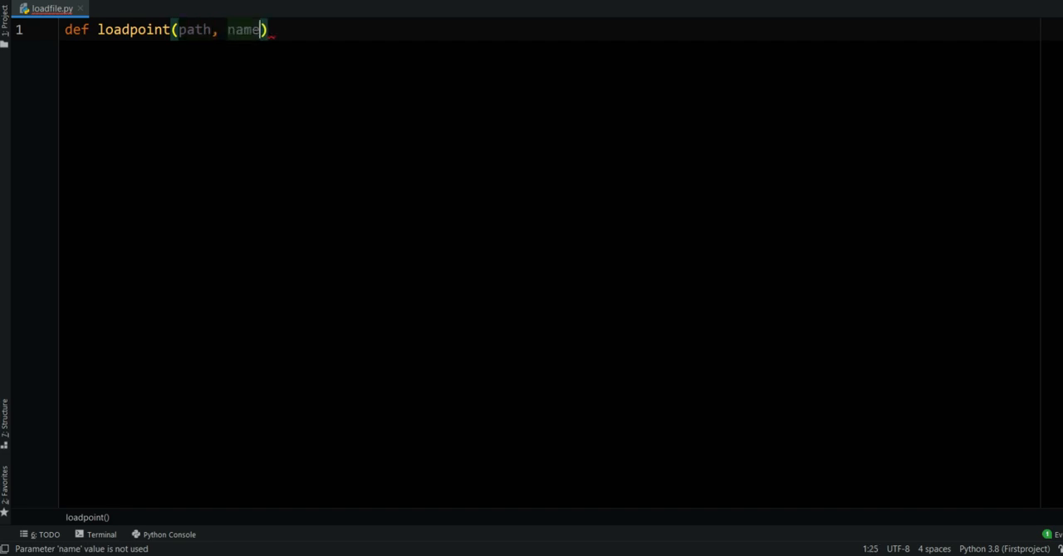
{"action": "type", "text": "filev"}
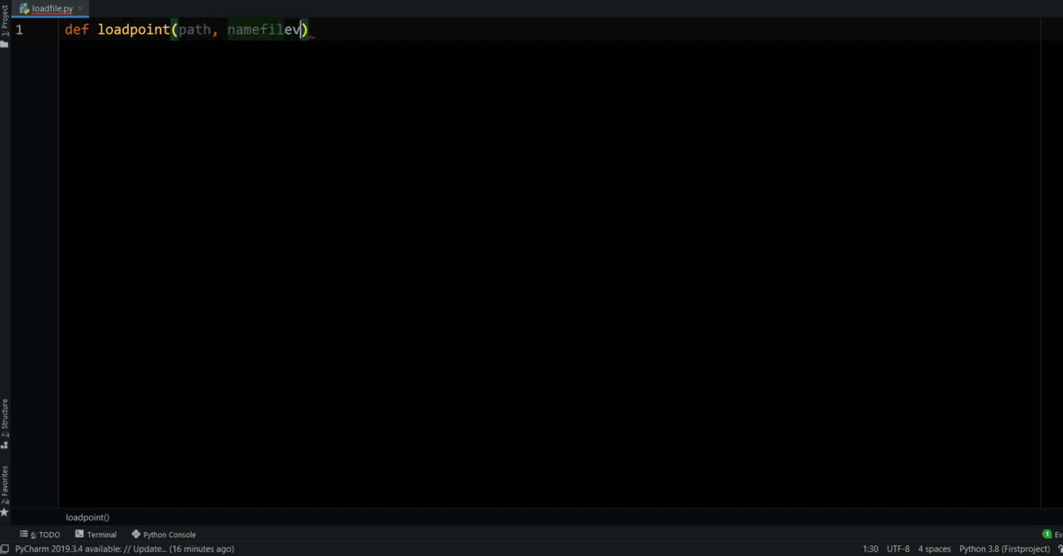
{"action": "type", "text": "vertex, namefileindex"}
{"action": "type", "text": "import"}
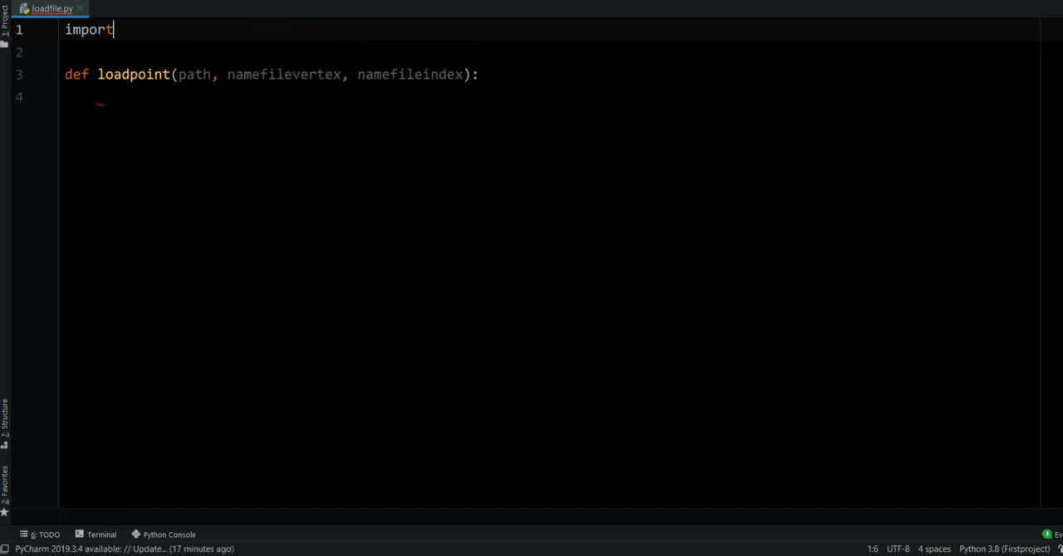
Import numpy as np and os, change directory, and load the vertex and index files with np.loadtxt.
{"action": "type", "text": "numpy as"}
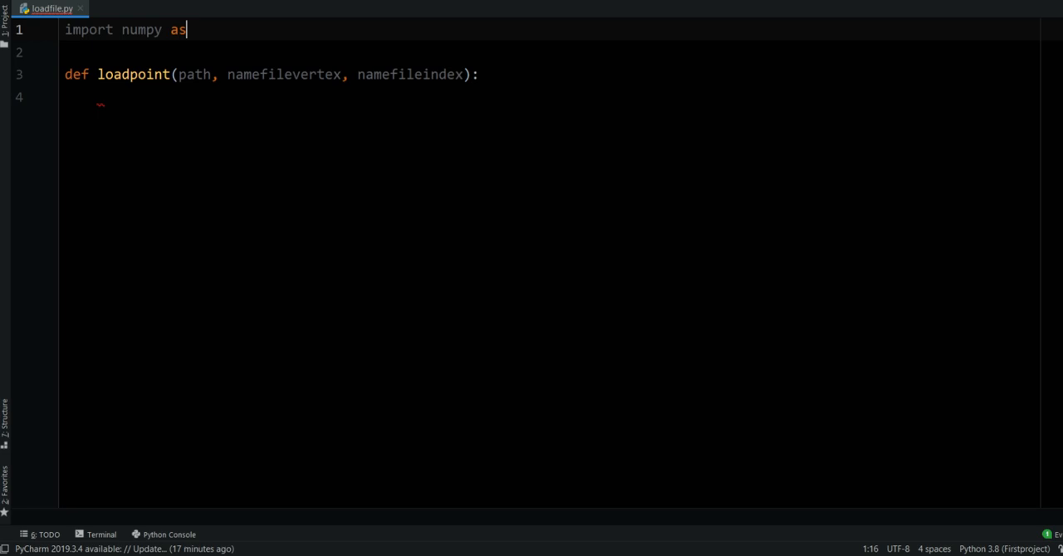
{"action": "type", "text": "np"}
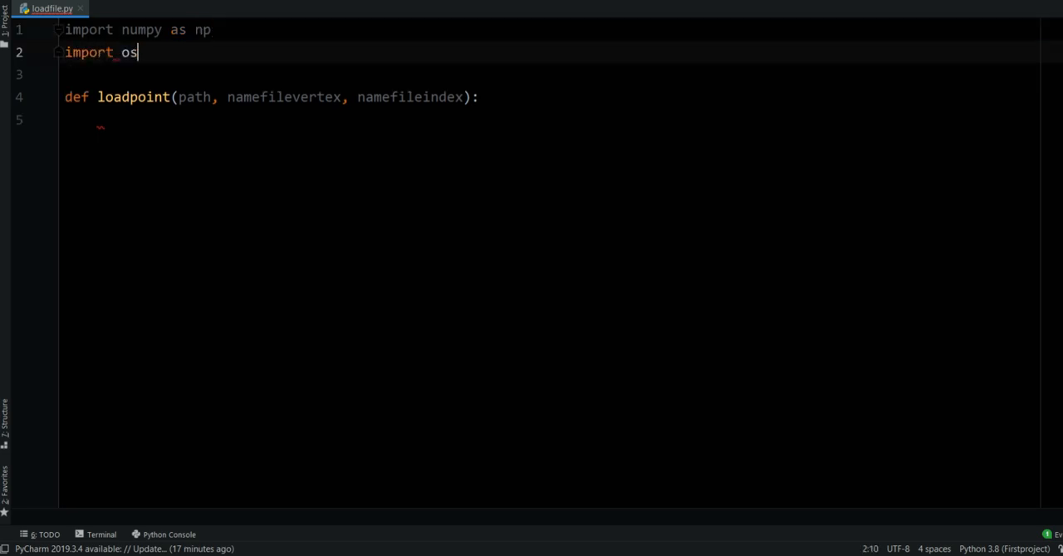
{"action": "type", "text": "os"}
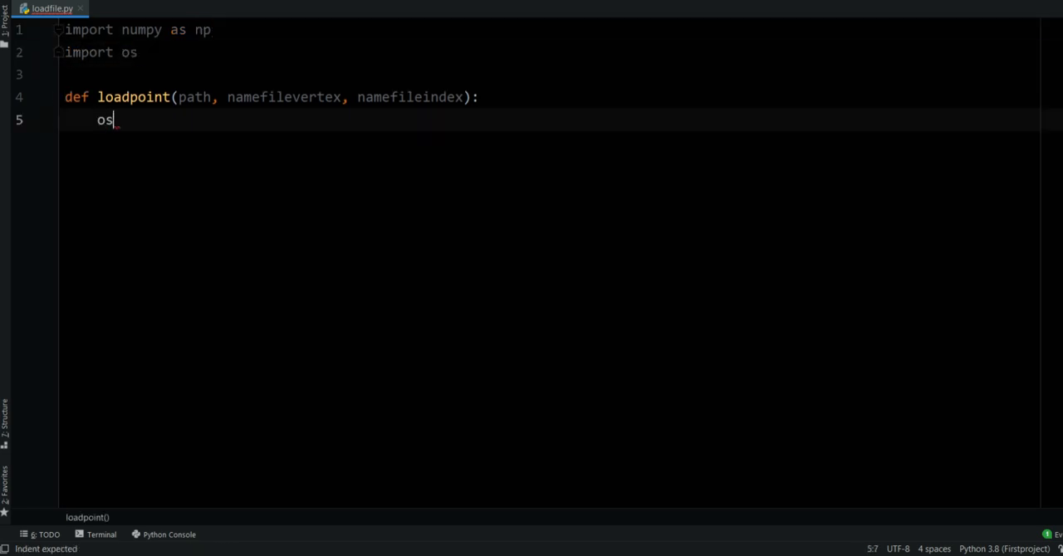
{"action": "type", "text": ".chdir()"}
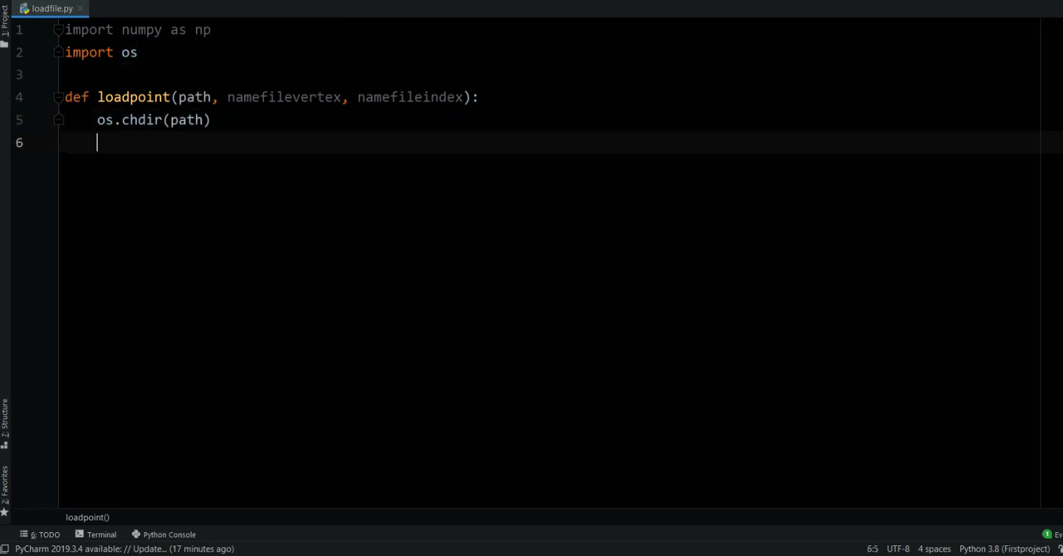
{"action": "key", "text": "Enter"}
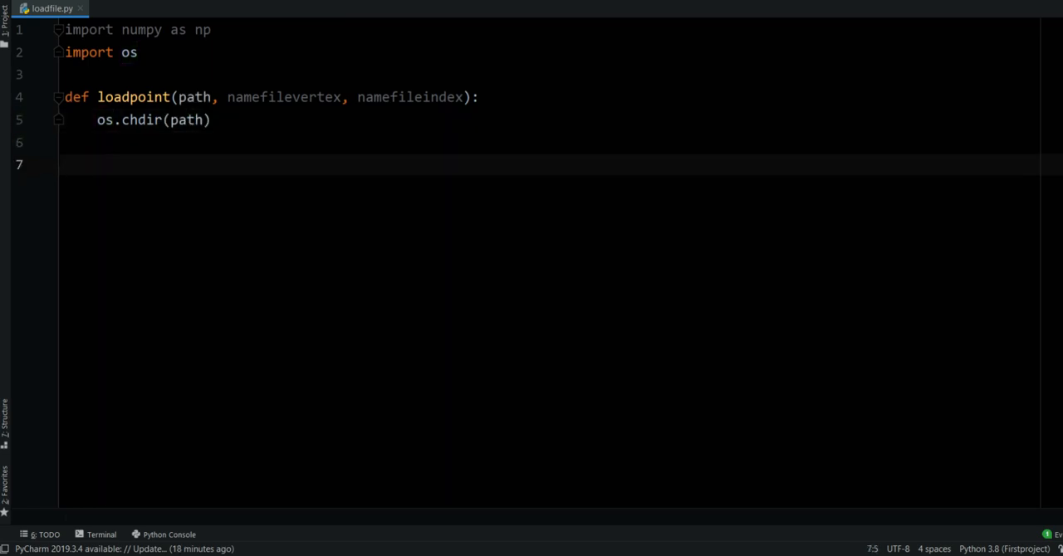
{"action": "type", "text": "vertexes ="}
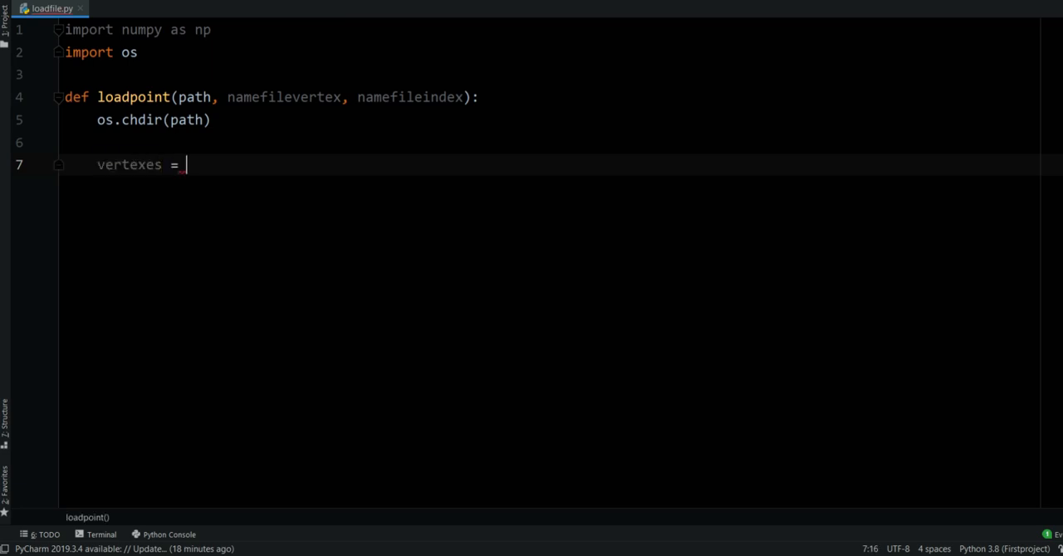
{"action": "type", "text": "np.loadt"}
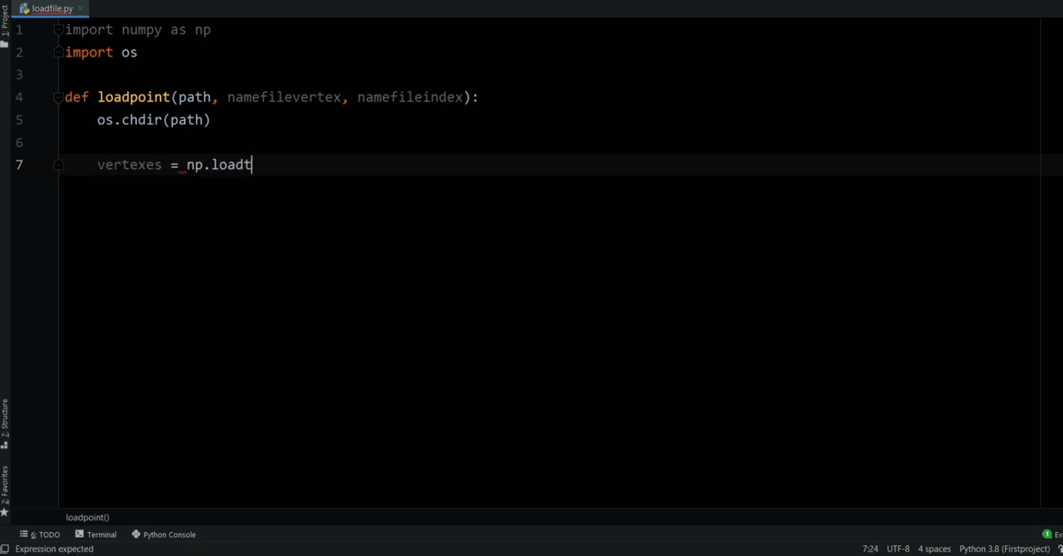
{"action": "type", "text": "xt()"}
{"action": "type", "text": "indexes"}
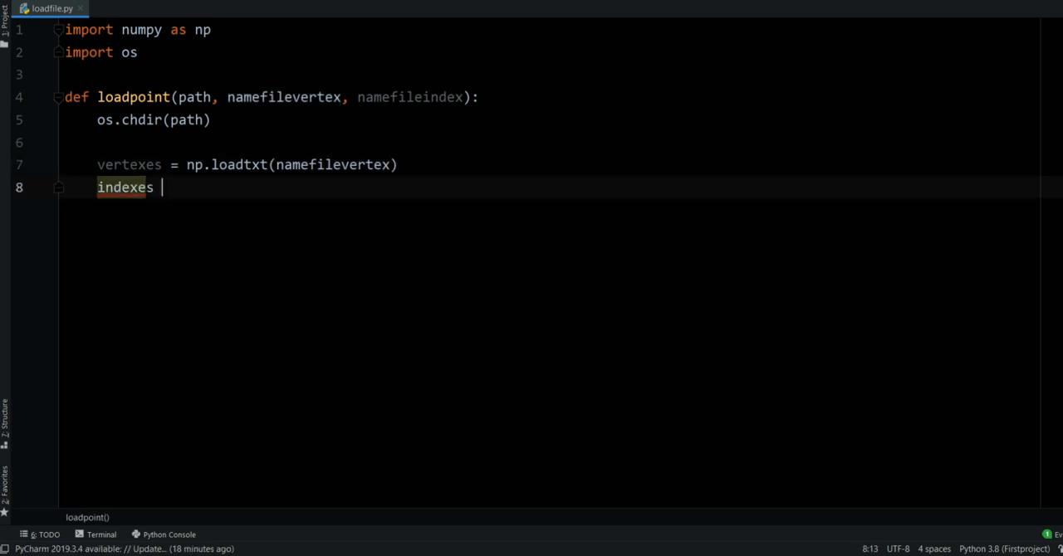
{"action": "type", "text": "= np.loadtxt(namefileindex)"}
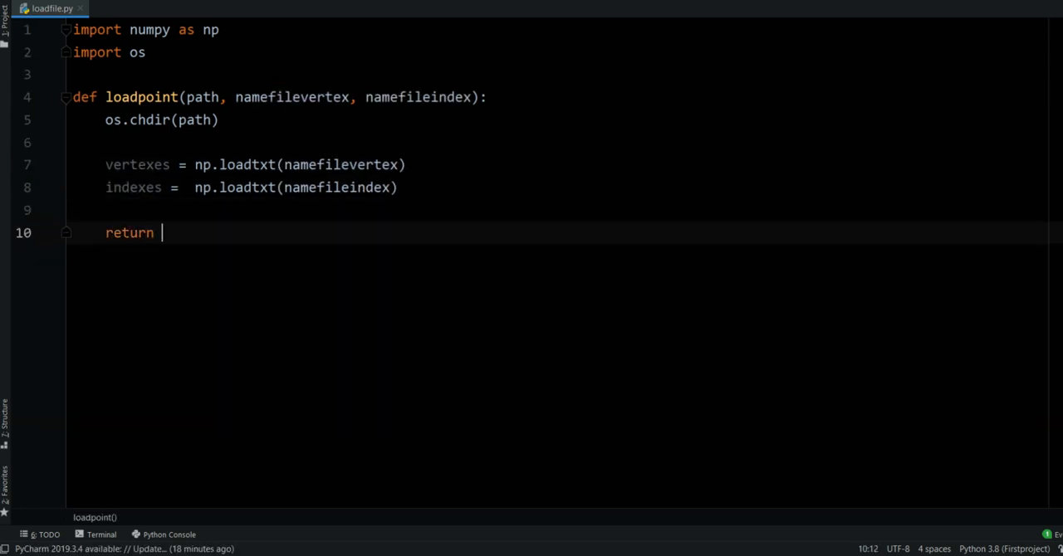